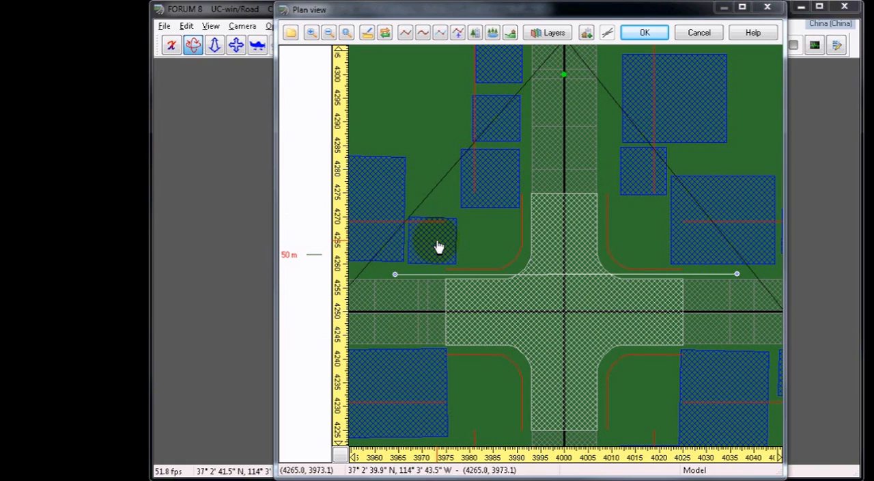
mouse_move(435, 280)
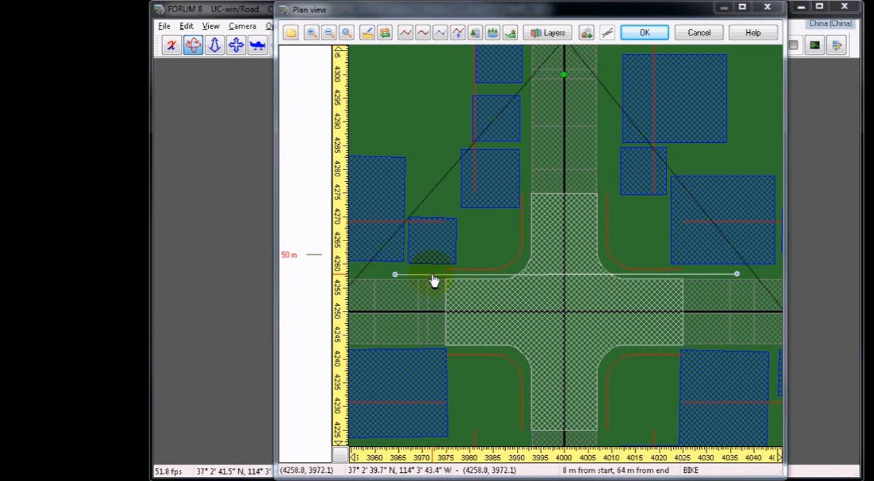
Step: Inspect the BIKE flight path's height profile in the plan view
right_click(434, 280)
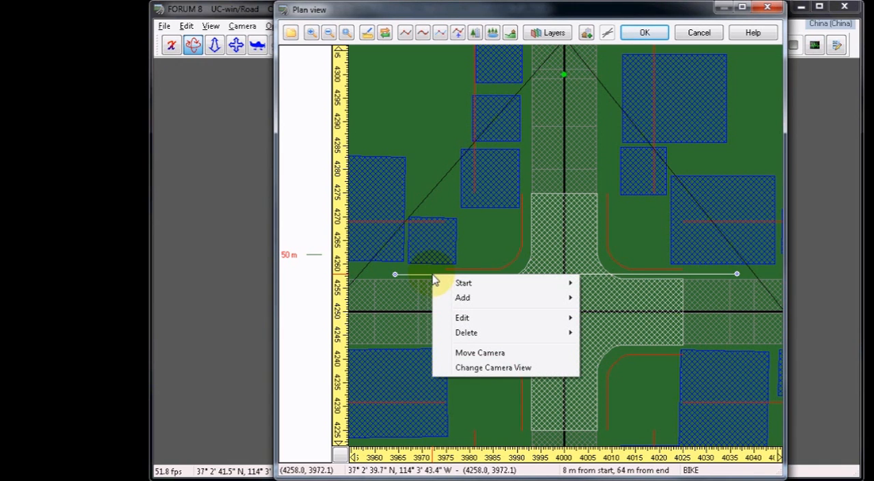
mouse_move(461, 317)
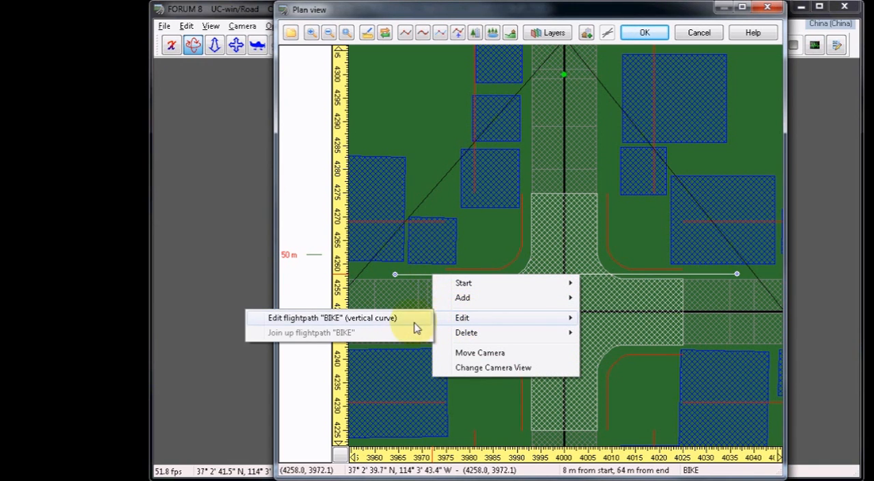
click(330, 316)
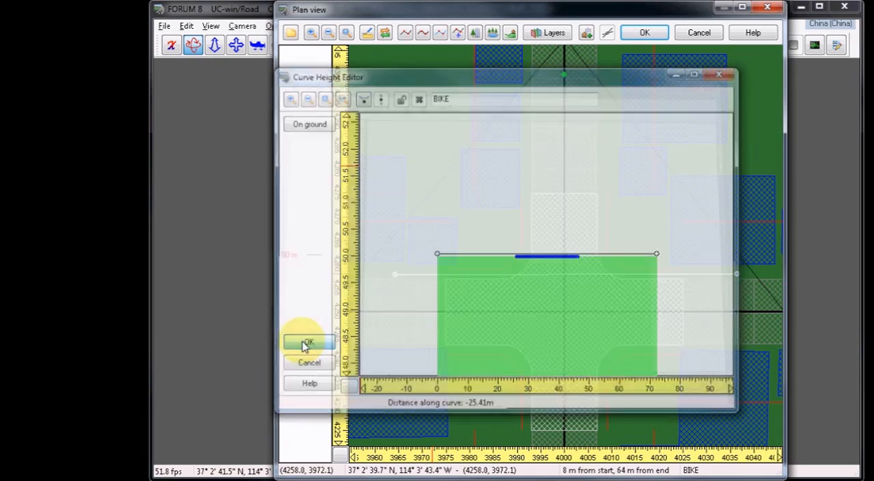
click(305, 344)
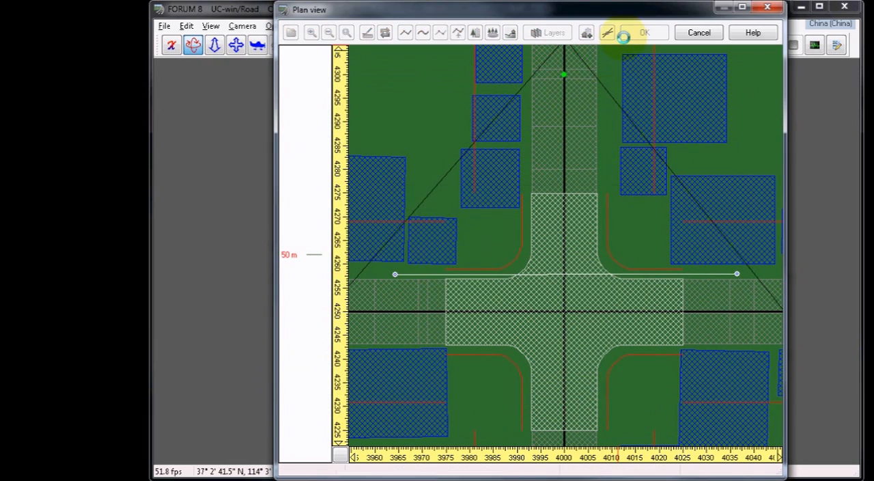
Step: Return to the 3D scene and enable Flightpaths in the Visual Options display settings
click(650, 33)
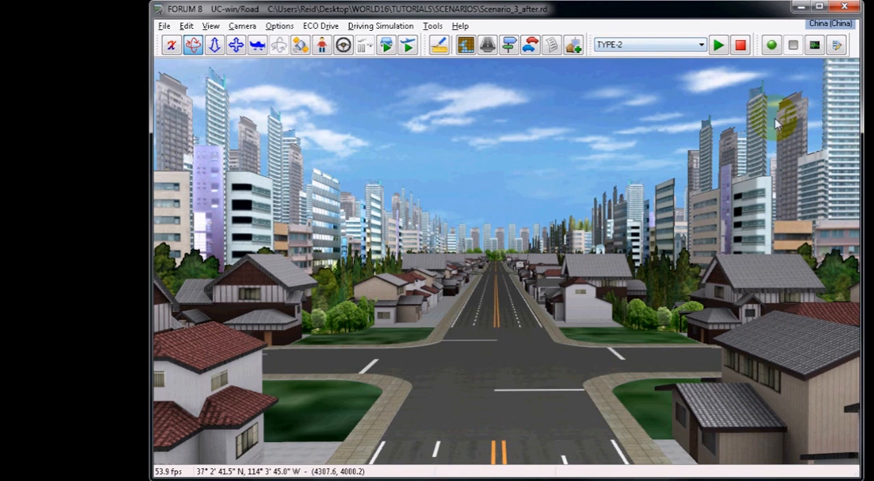
mouse_move(716, 112)
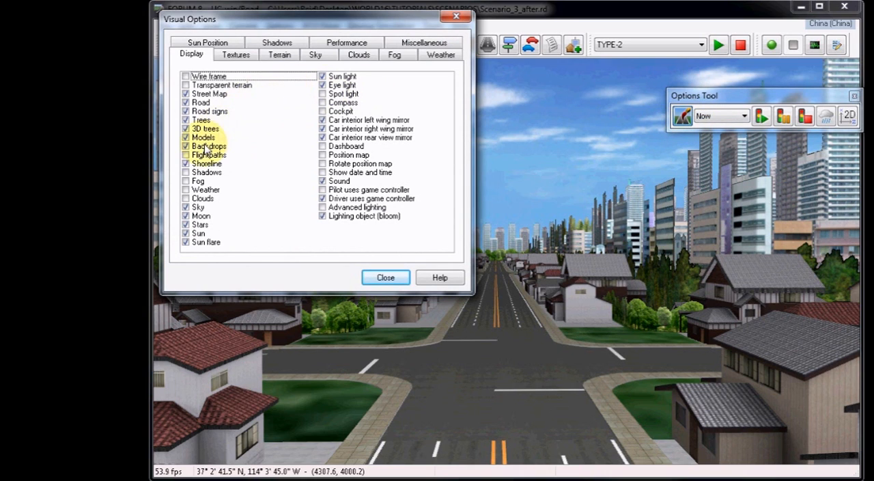
click(207, 154)
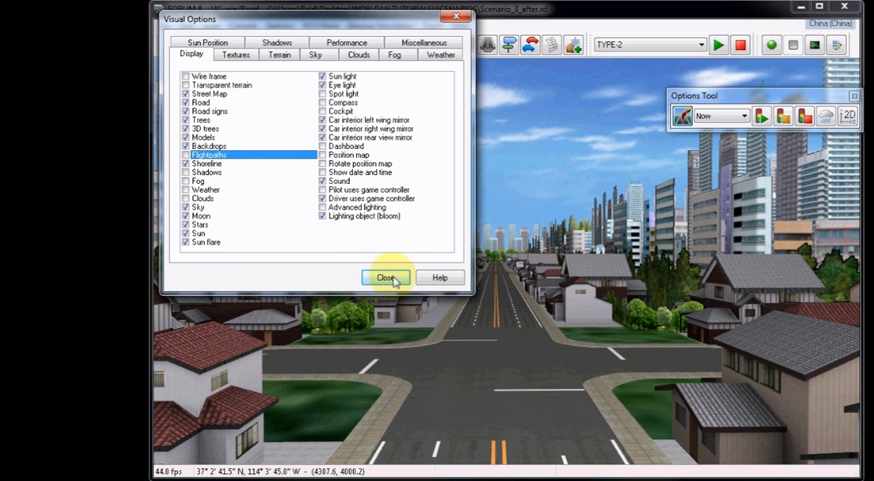
click(385, 278)
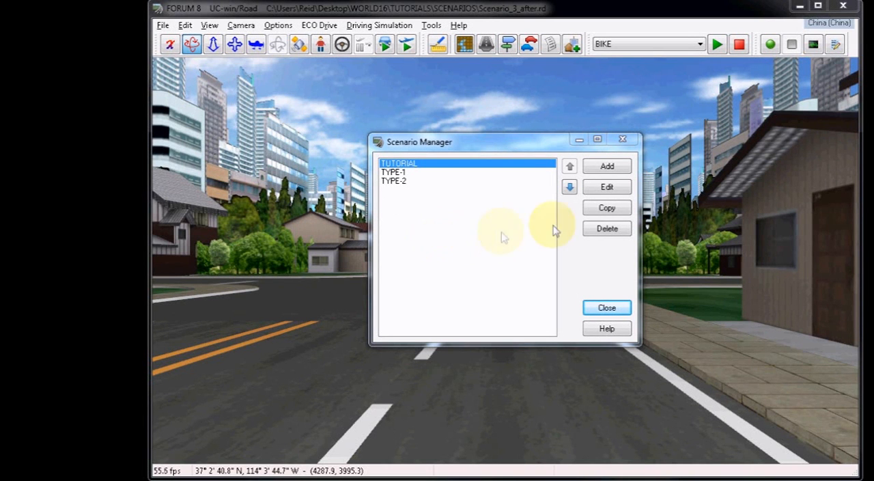
Step: Copy the TUTORIAL scenario, name the copy BIKE and add a BIKE event to it
click(606, 207)
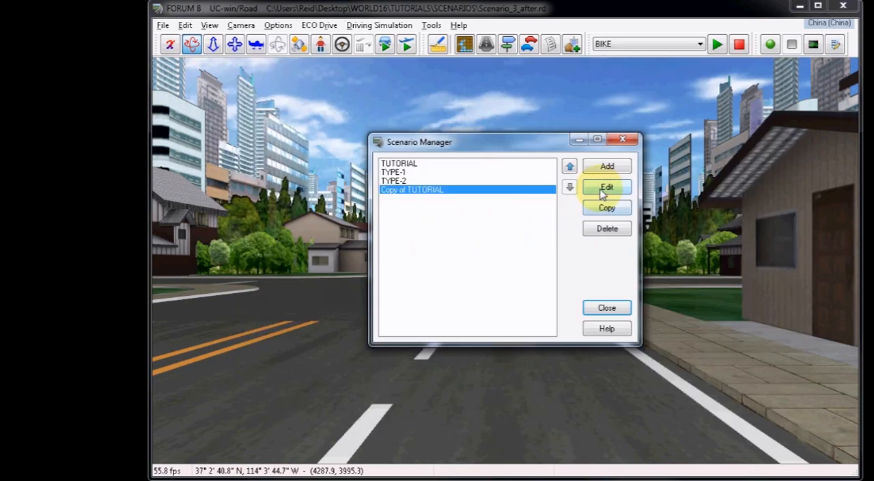
click(606, 187)
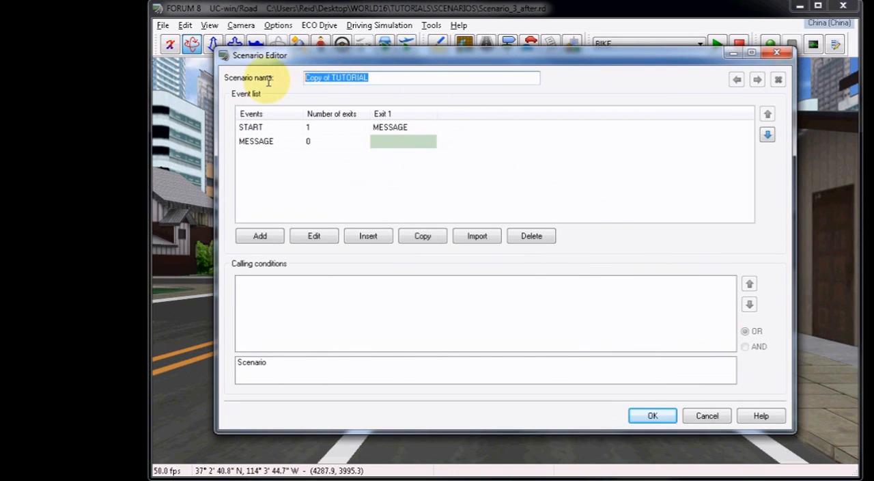
text(BIKE)
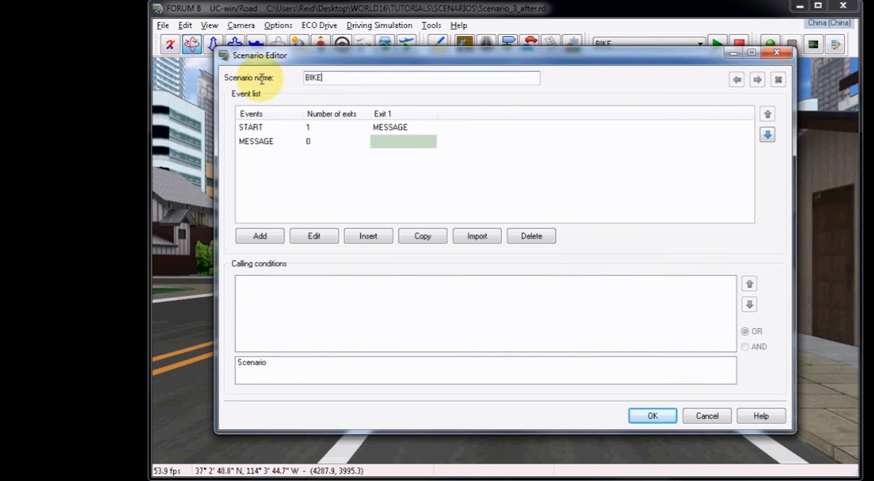
mouse_move(257, 232)
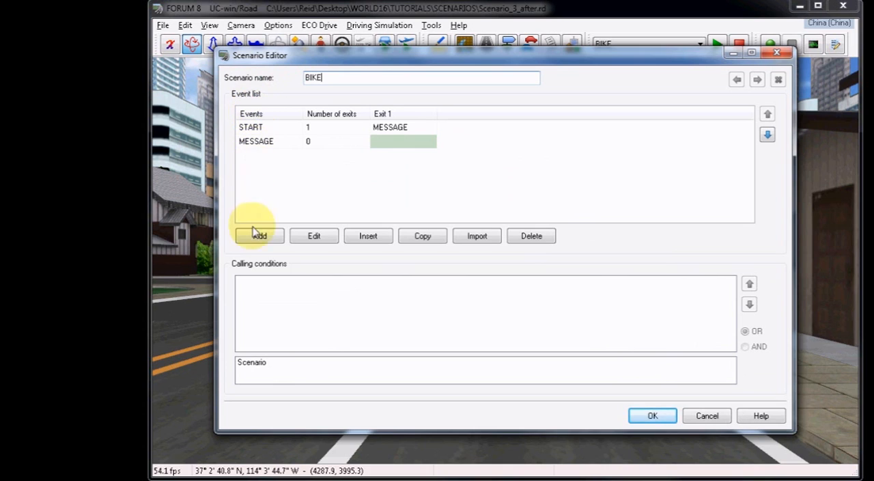
click(259, 235)
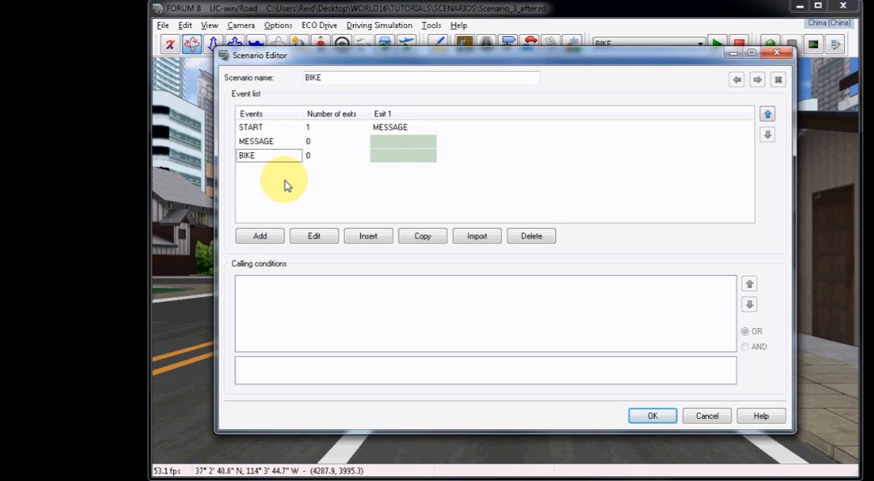
click(267, 156)
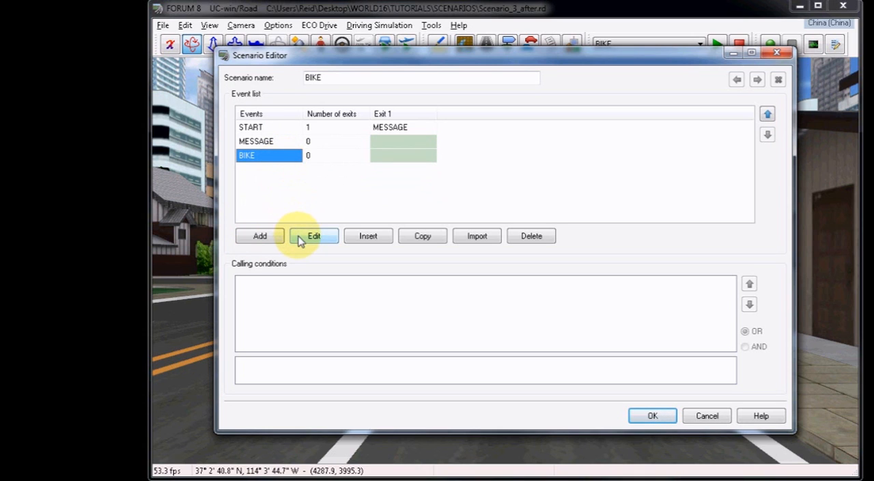
Step: Add a moving model to the BIKE event at 10 m, 10 km/h, visible on scenario start
click(314, 235)
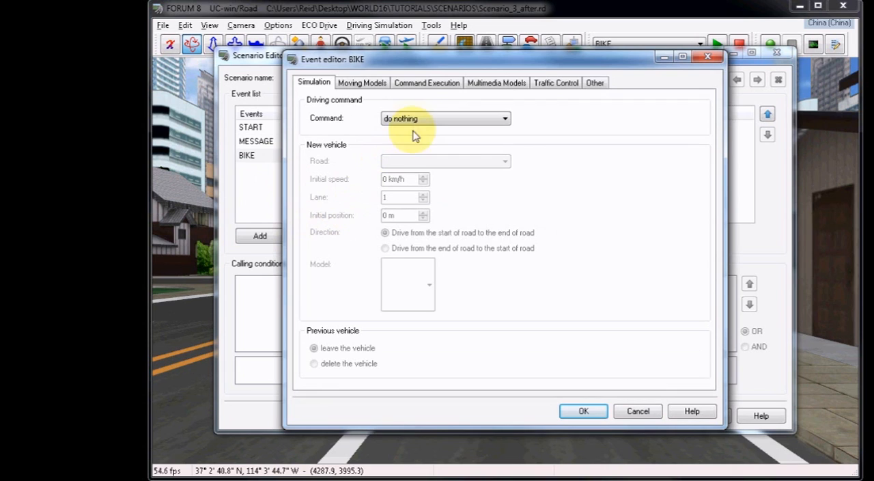
click(362, 82)
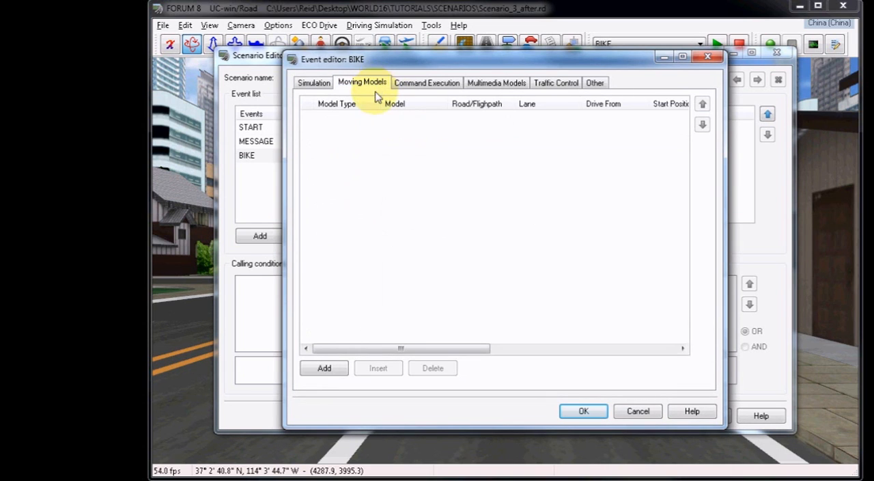
click(324, 369)
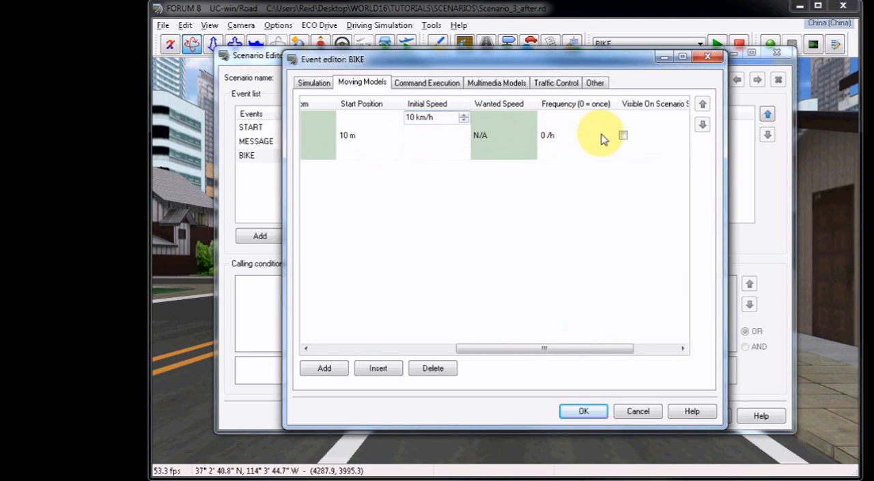
click(623, 134)
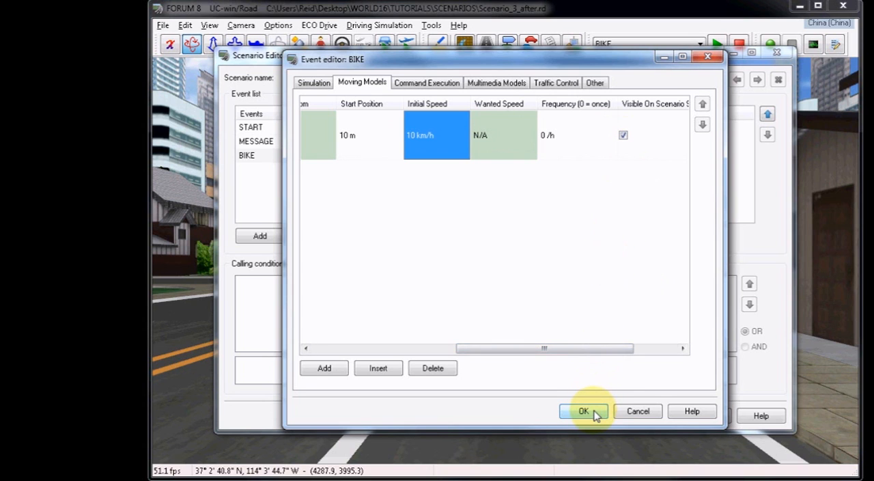
click(587, 410)
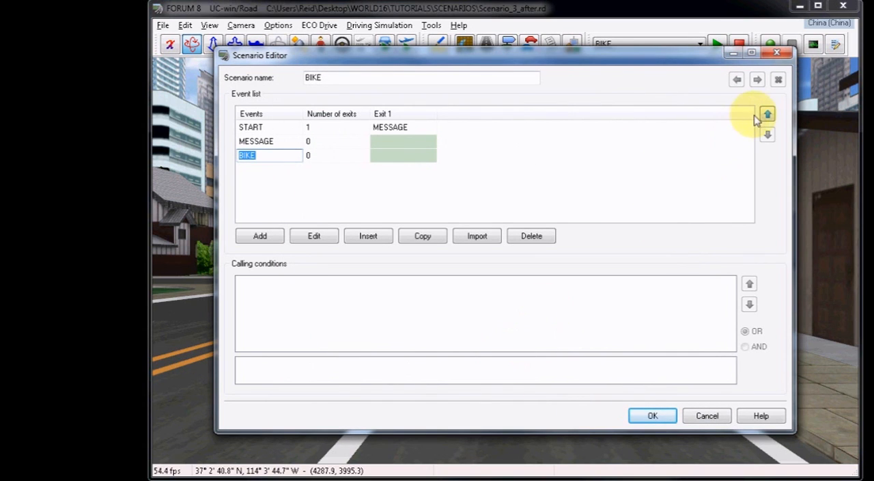
Step: Route START's second exit to BIKE with a Road 1 checkpoint condition at 200 m and confirm
click(767, 111)
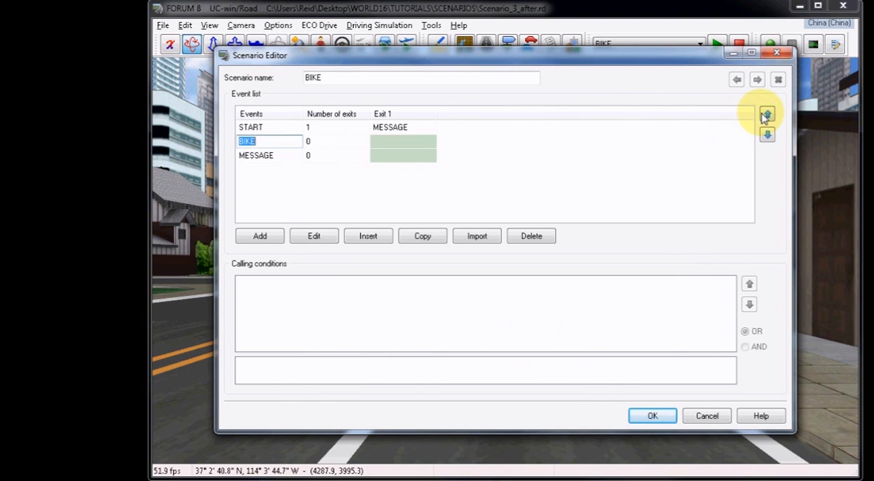
mouse_move(341, 133)
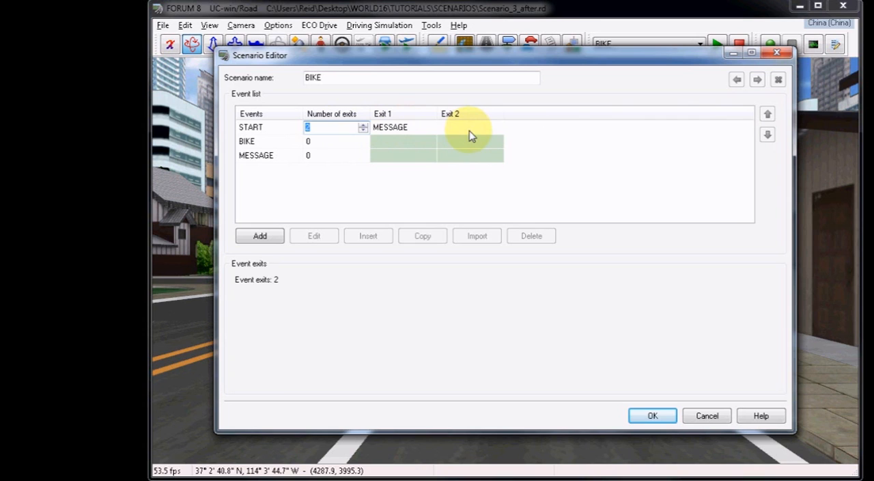
click(497, 129)
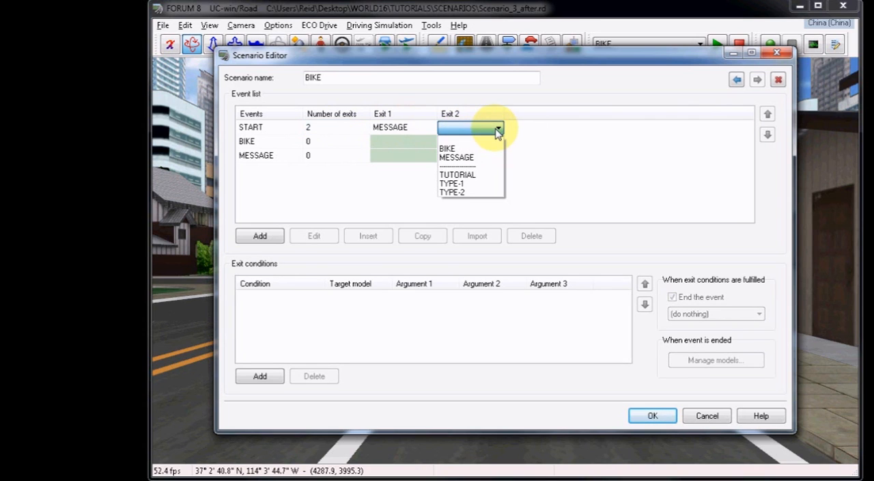
click(447, 147)
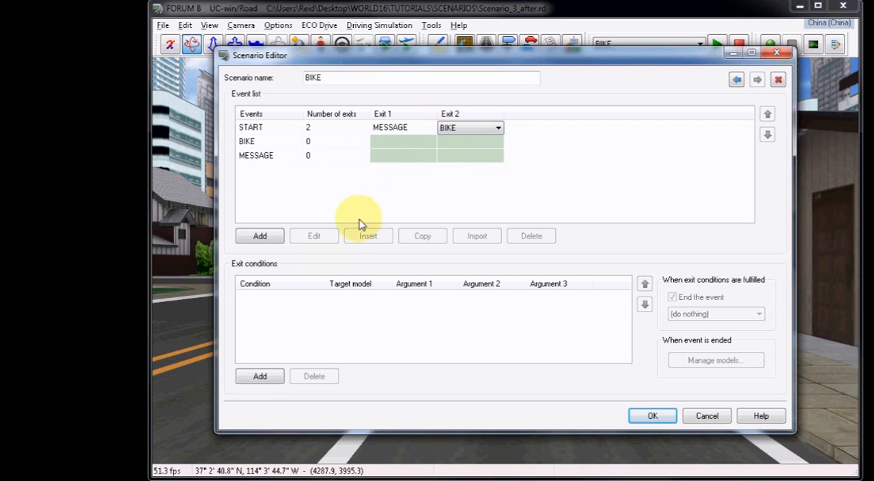
click(259, 375)
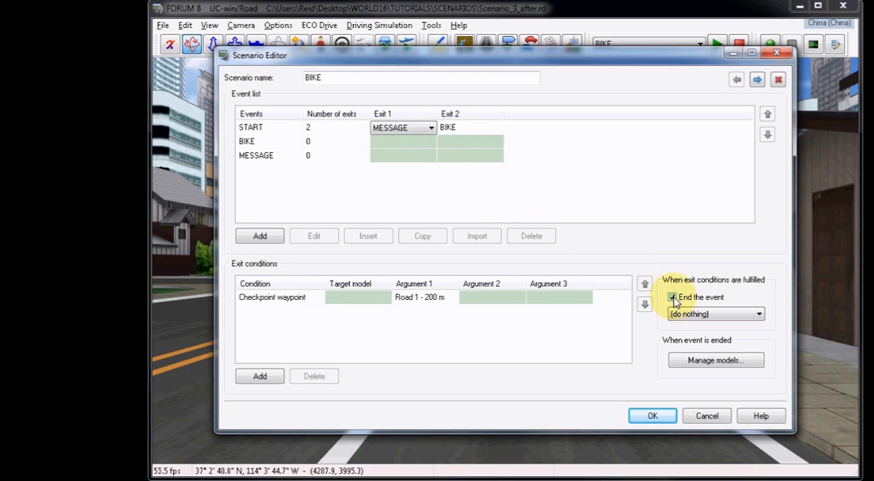
click(675, 297)
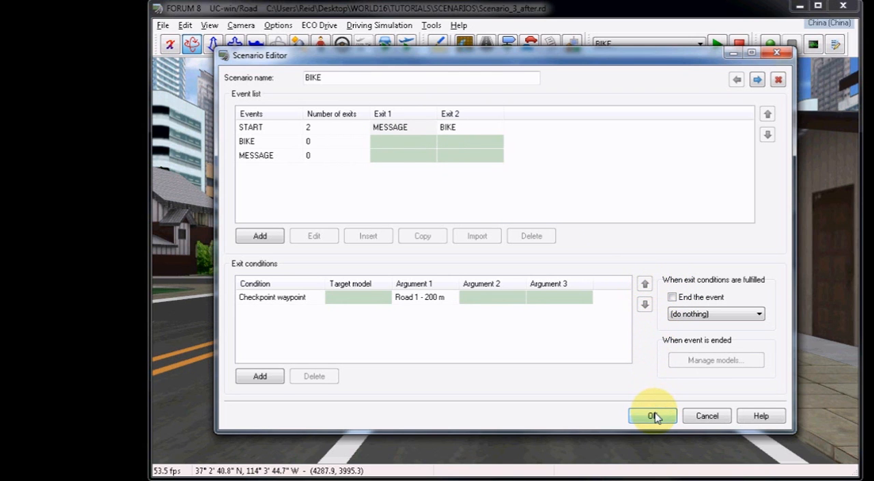
click(652, 415)
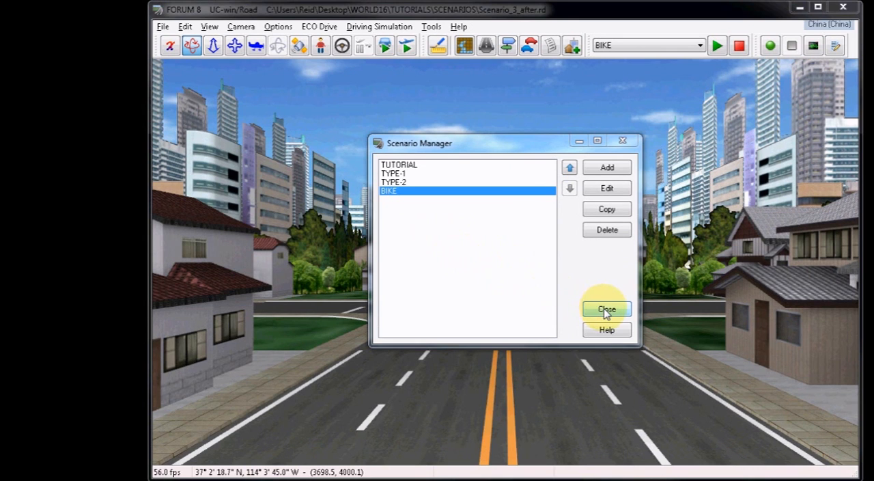
Step: Run the BIKE scenario and watch the cyclist cross ahead, then return to the scenario list
click(606, 308)
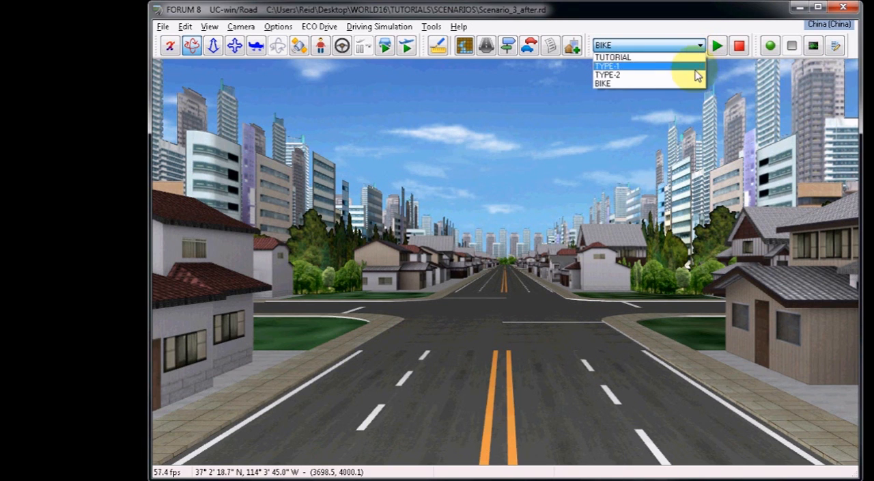
click(611, 85)
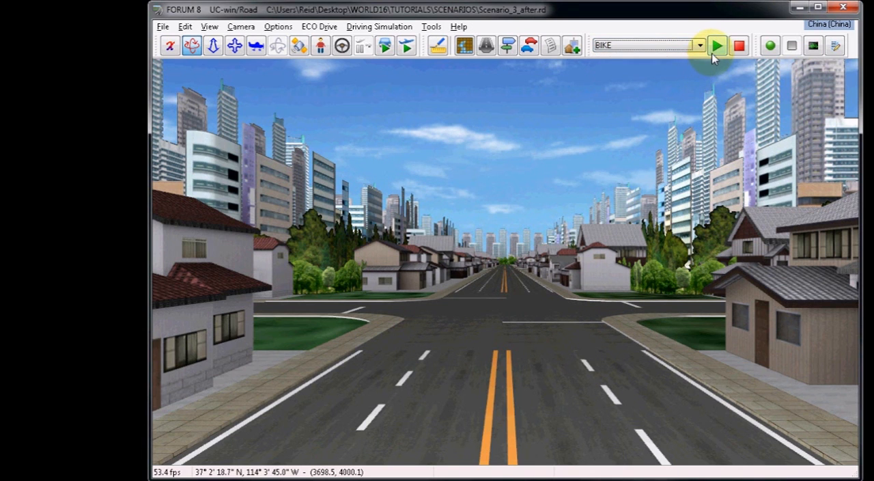
click(718, 47)
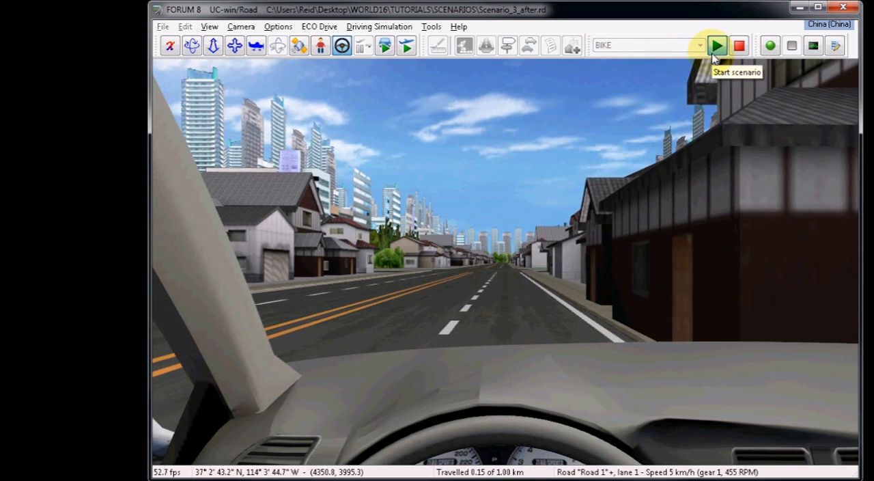
click(718, 45)
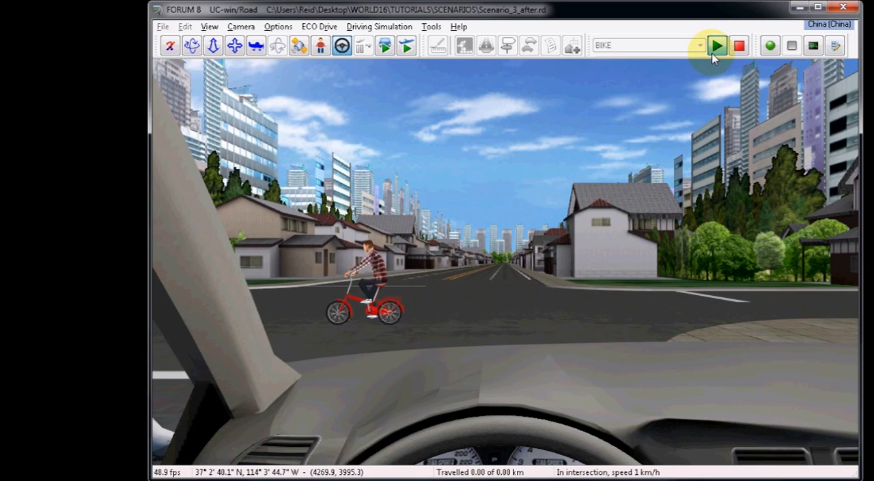
click(718, 45)
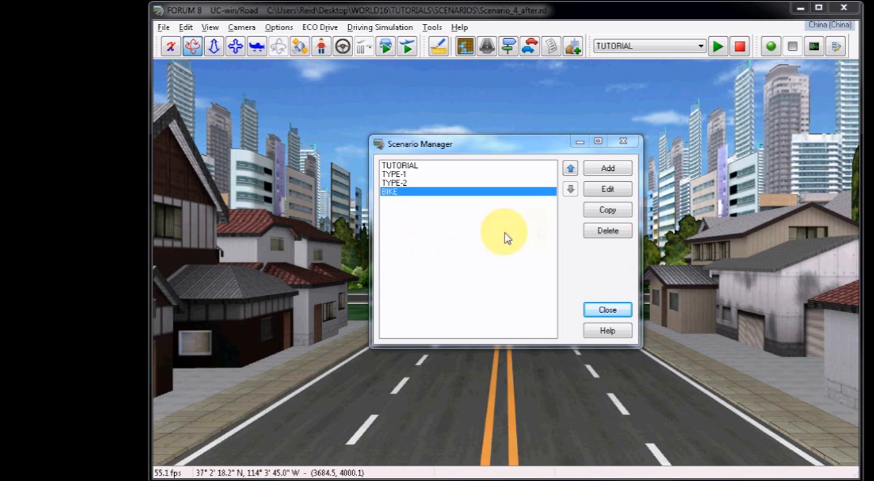
Step: Copy the BIKE scenario and rename the copy BIKE-CRASH
click(606, 210)
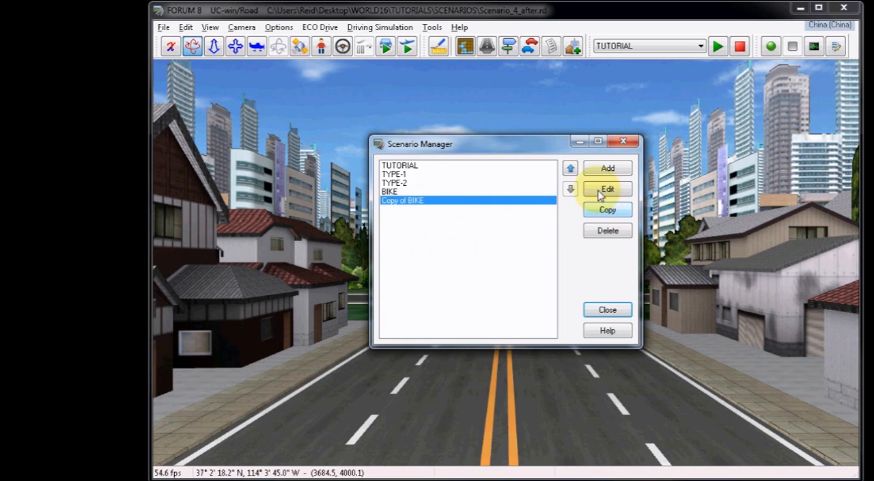
click(607, 189)
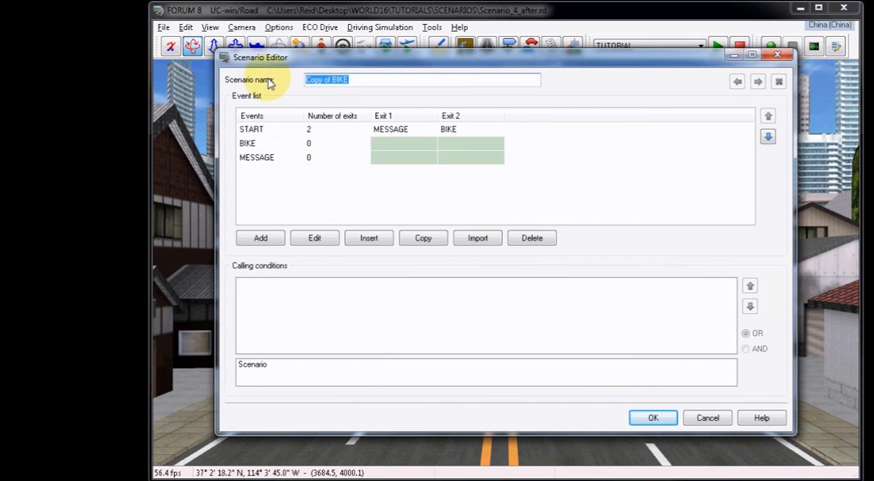
text(BIKE-CRASH)
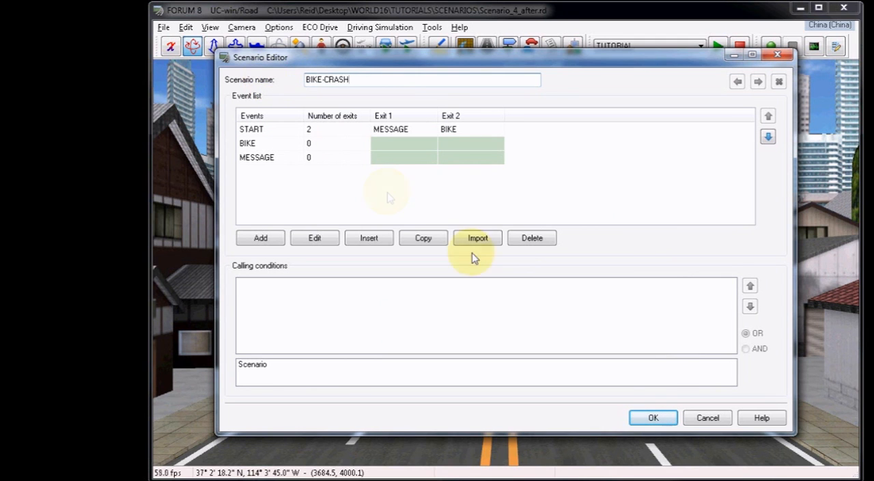
click(652, 416)
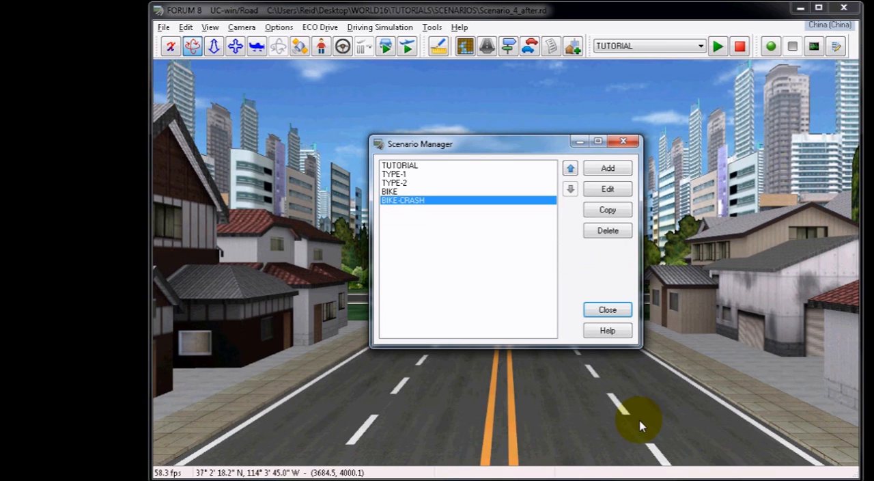
Step: Add a new event named CRASH to the BIKE-CRASH scenario
click(606, 189)
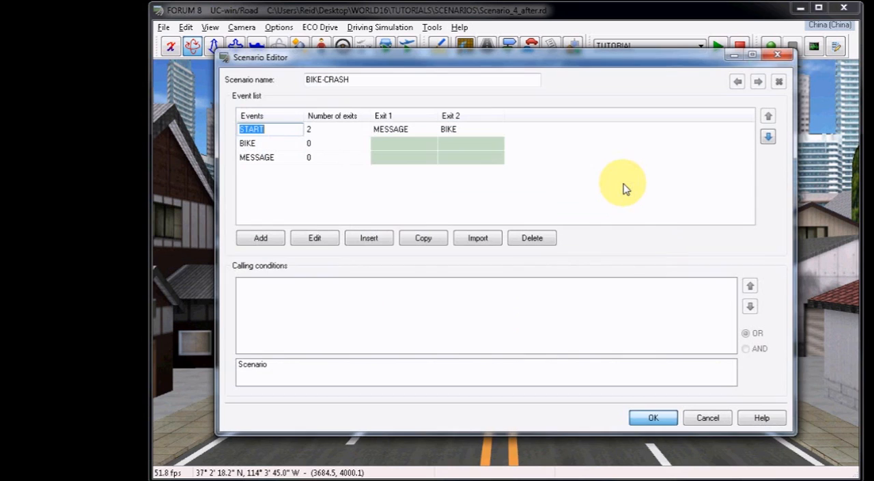
click(259, 238)
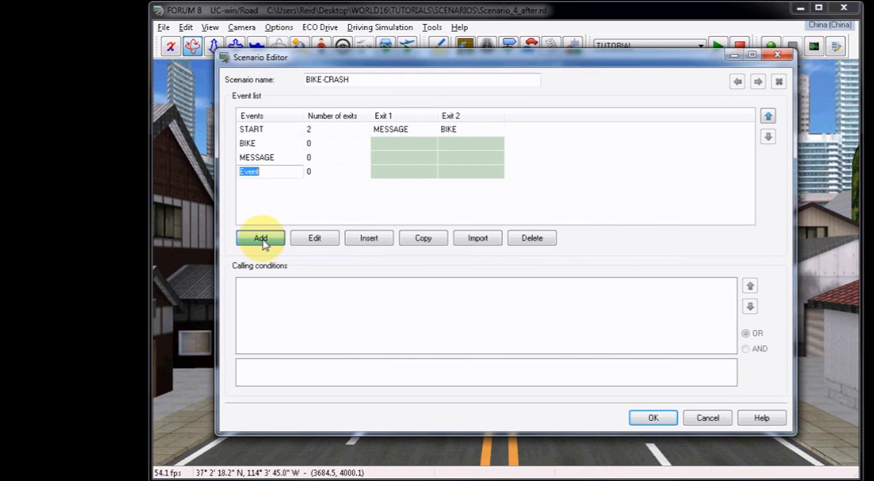
text(CRASH)
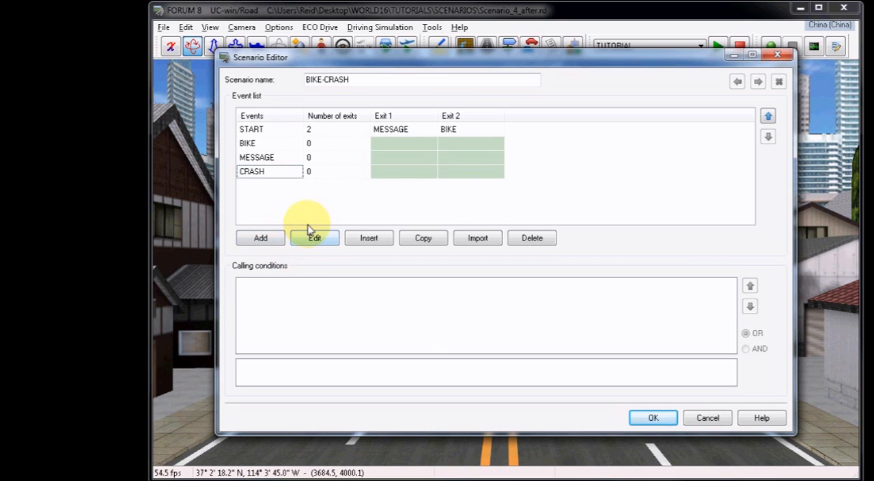
Step: Add two multimedia models to the CRASH event
click(314, 237)
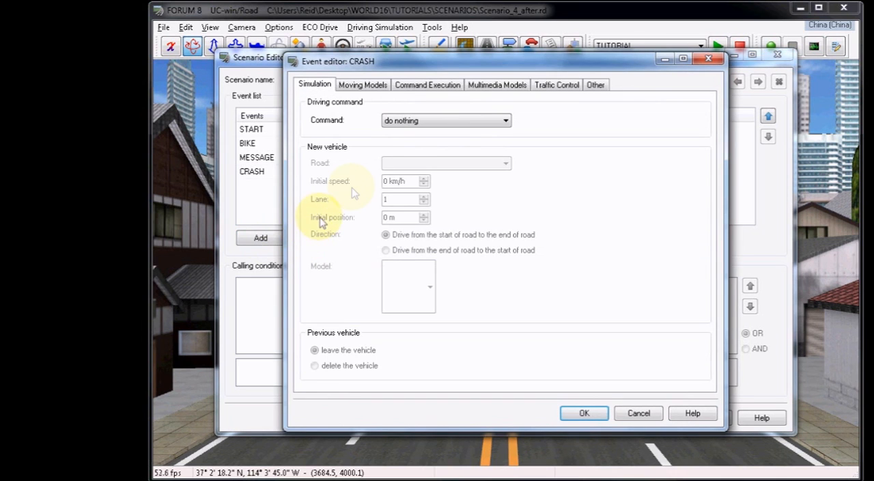
click(497, 85)
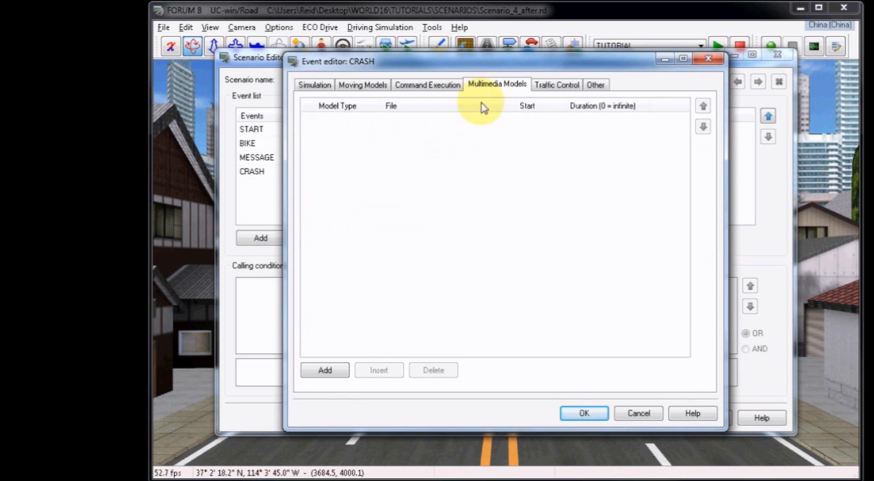
click(324, 370)
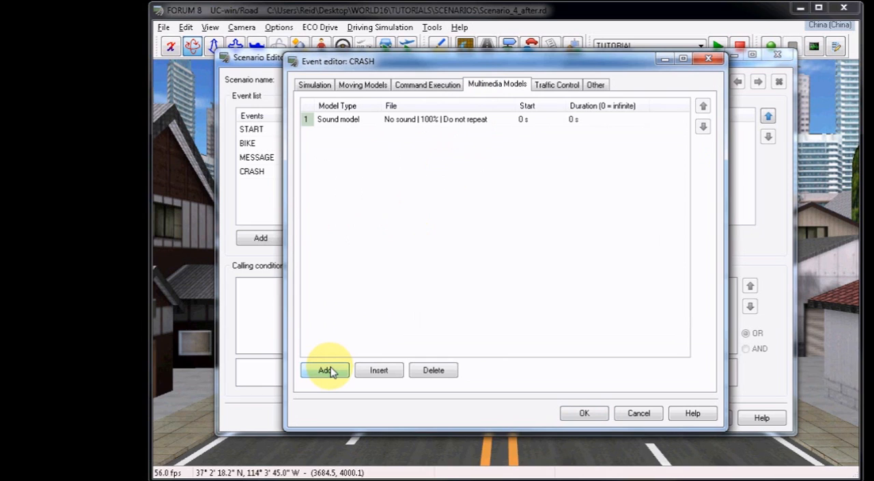
click(325, 370)
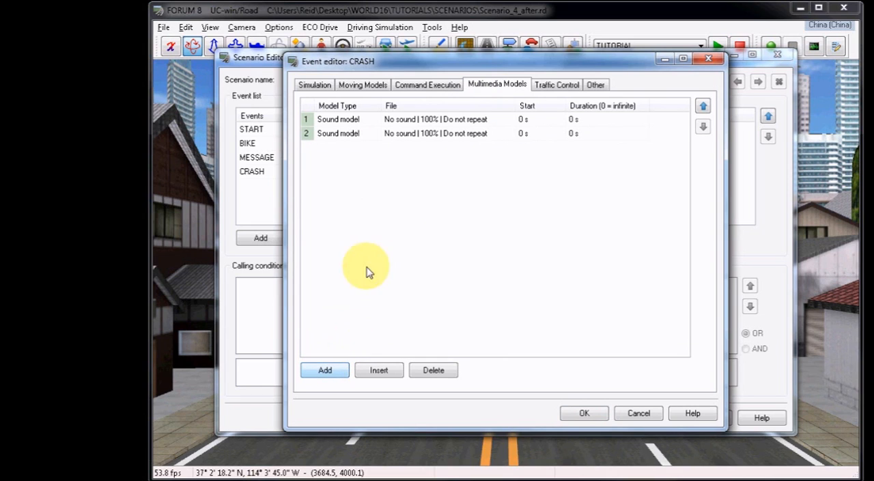
Step: Make the second multimedia model a Message model
click(348, 134)
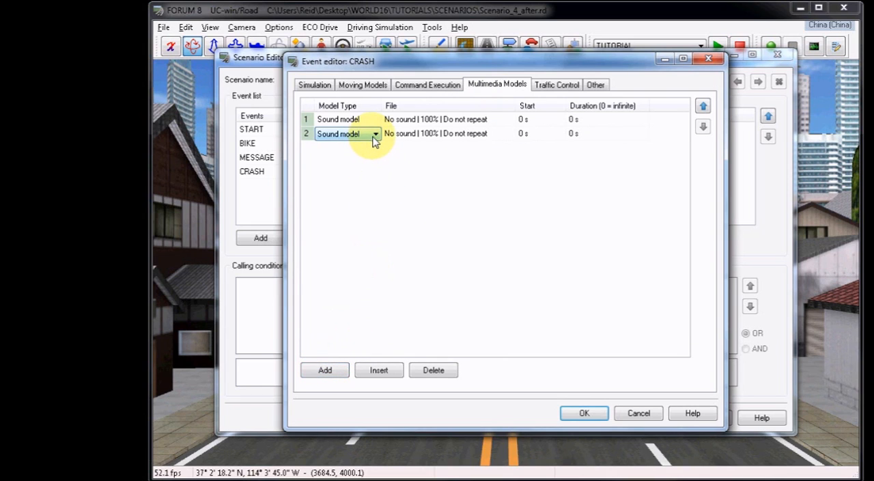
click(377, 134)
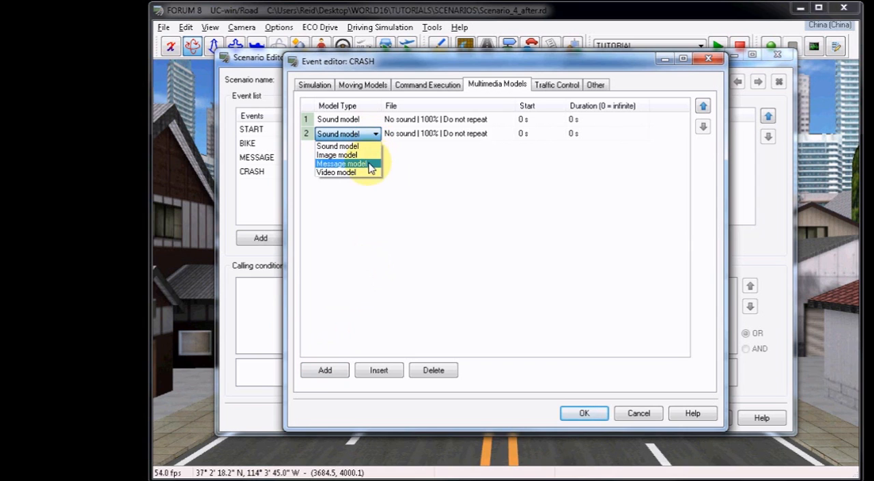
click(342, 164)
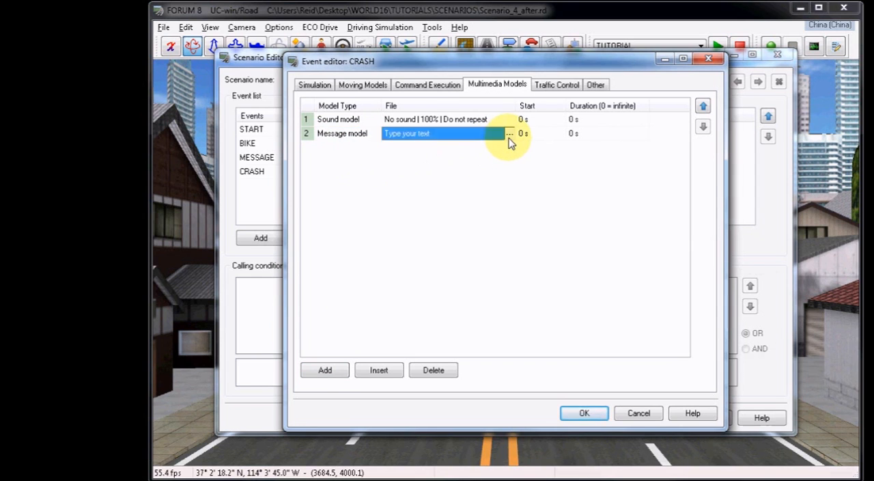
click(509, 134)
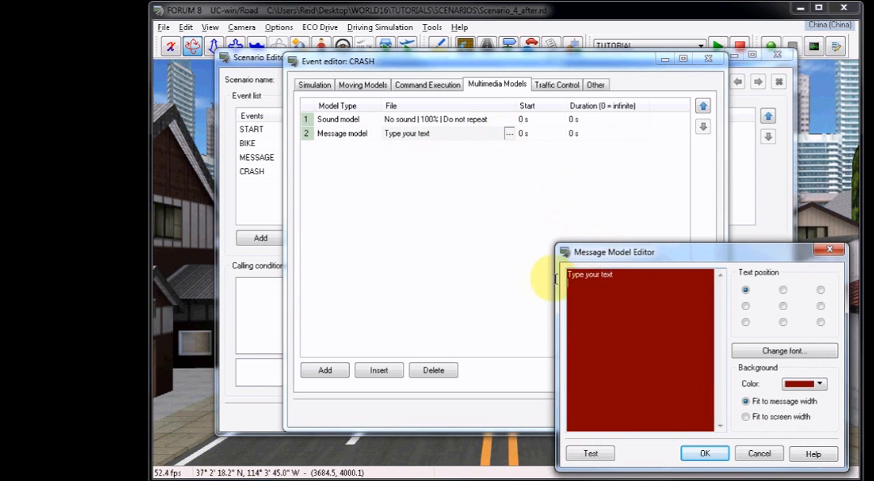
Step: Set the message text to CRASH!, centred and fit to screen width, preview it and confirm
text(CRASH!)
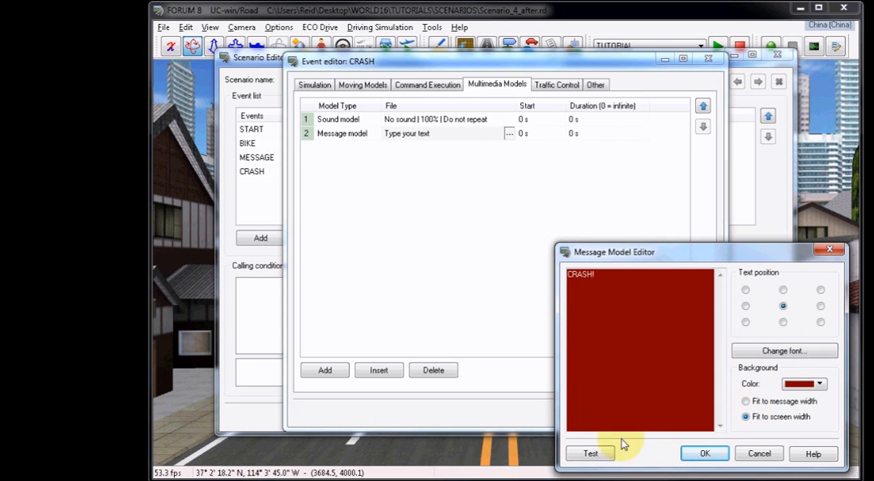
click(589, 453)
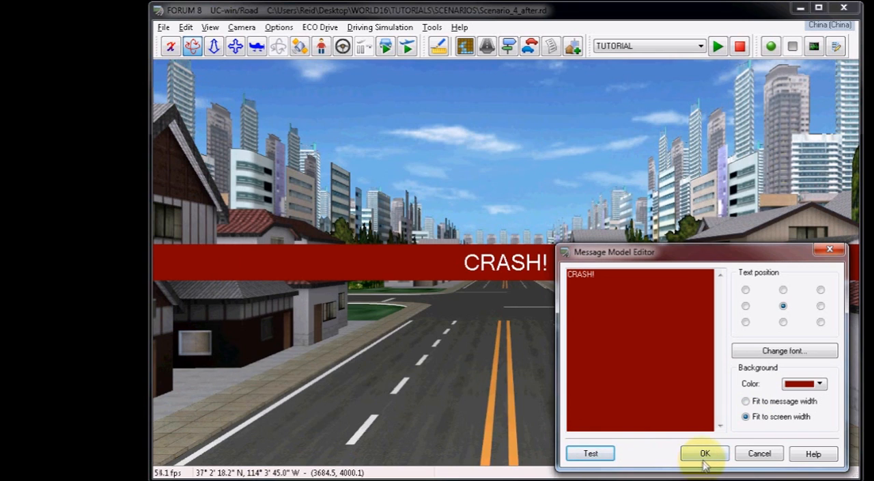
click(704, 453)
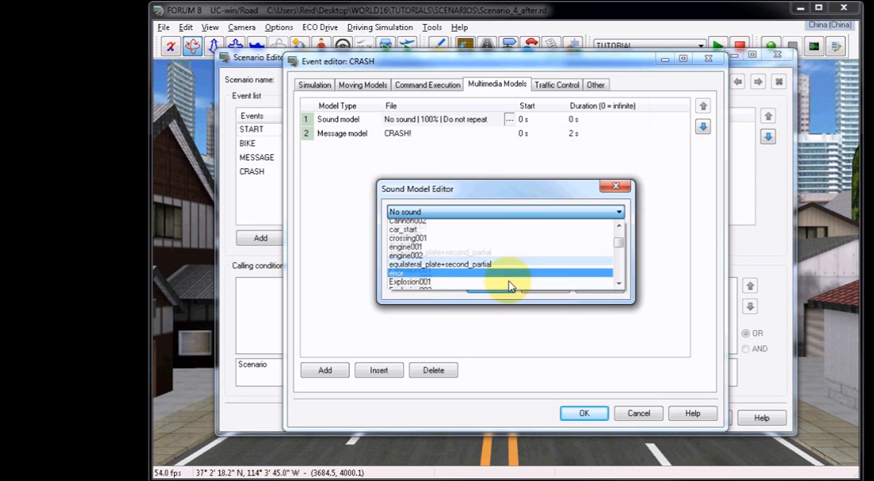
Step: Assign the error sound to the CRASH event's sound model and confirm the event
click(407, 270)
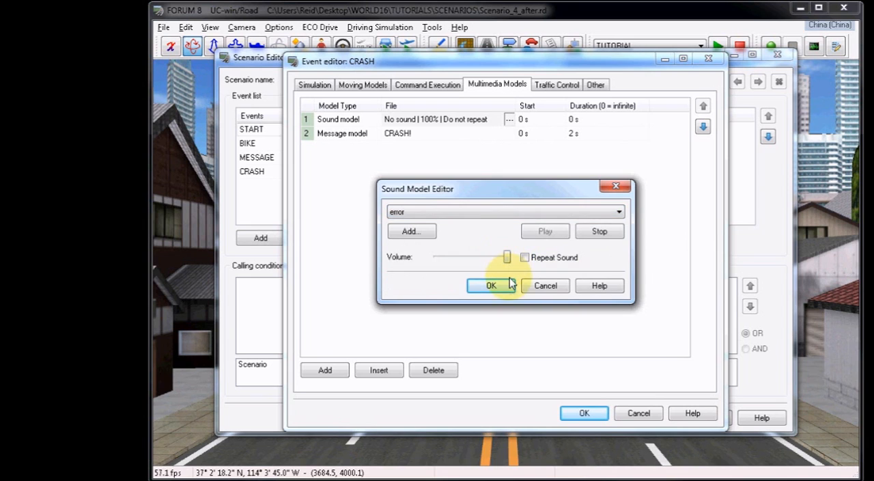
click(492, 285)
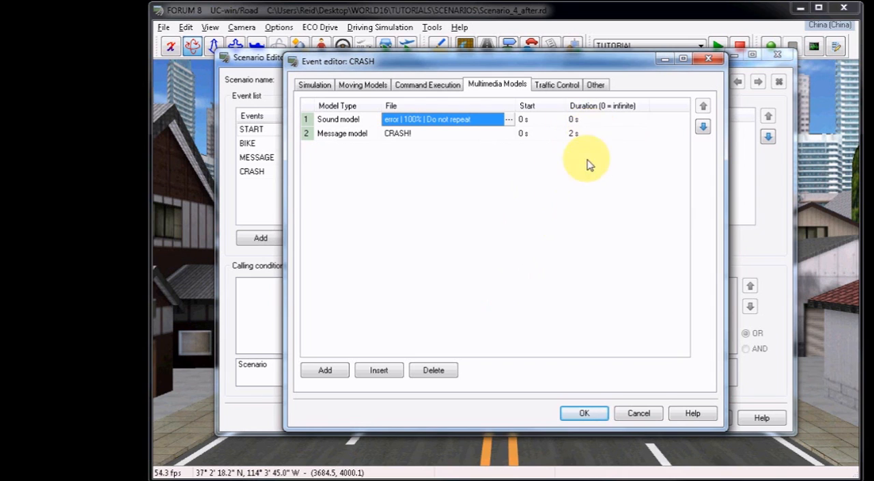
click(584, 411)
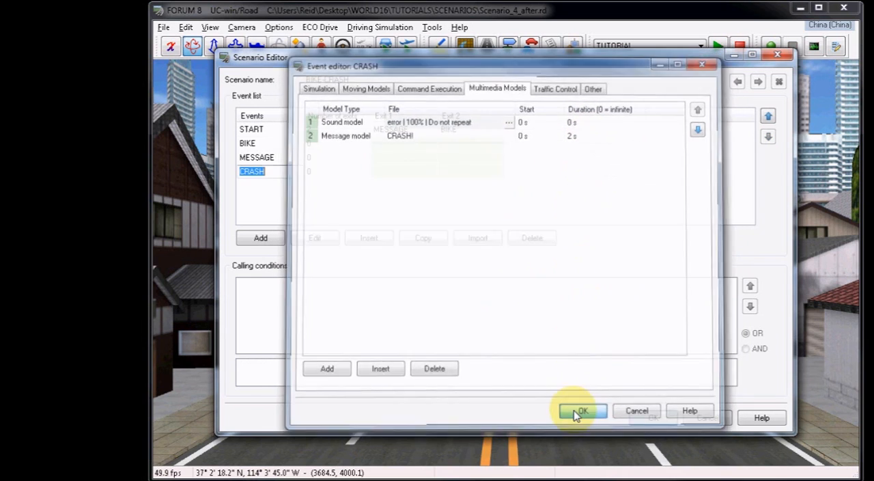
click(582, 409)
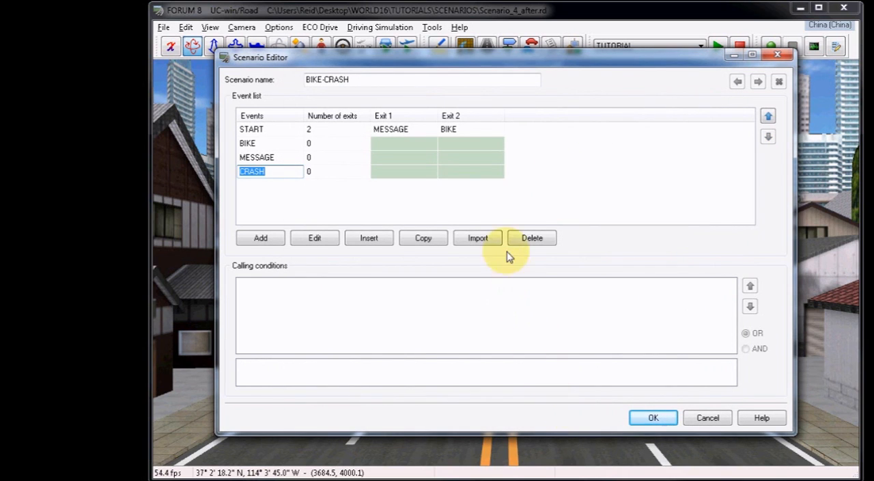
Step: Set the BIKE event's Exit 1 to the CRASH event
click(323, 142)
text(1)
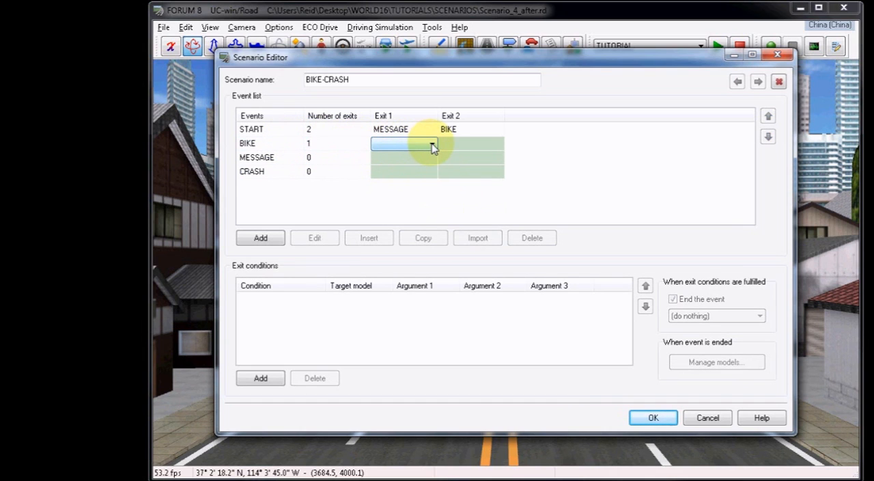
click(433, 143)
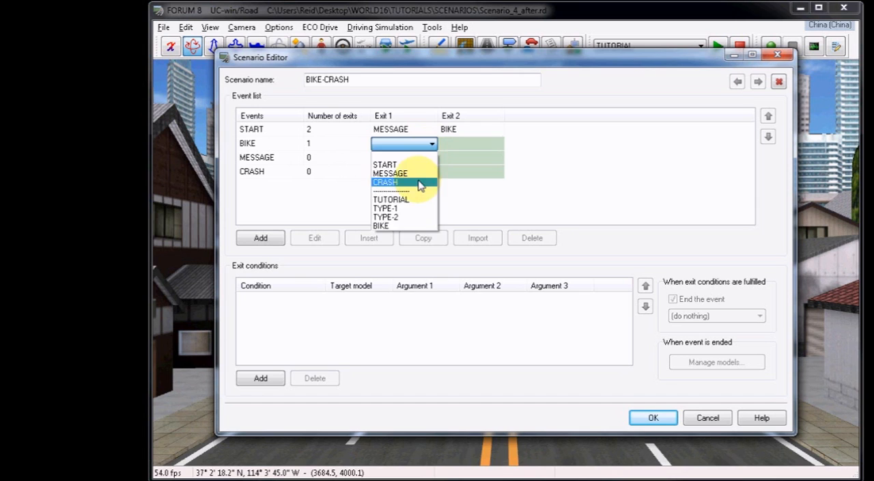
click(385, 182)
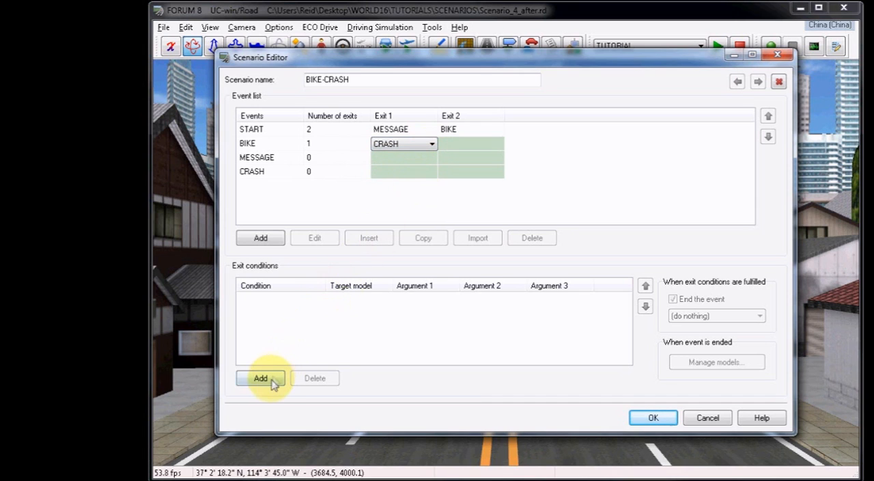
Step: Add a Collision exit condition to BIKE and bring up the collision model list
click(260, 377)
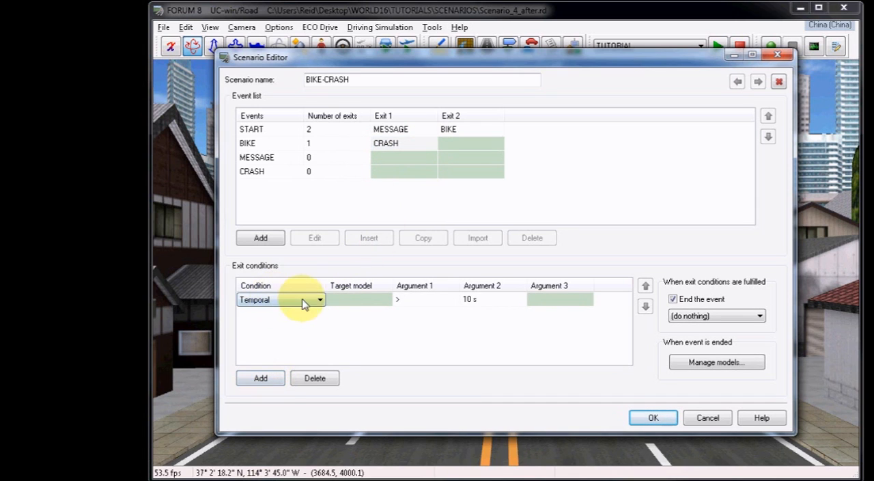
click(320, 299)
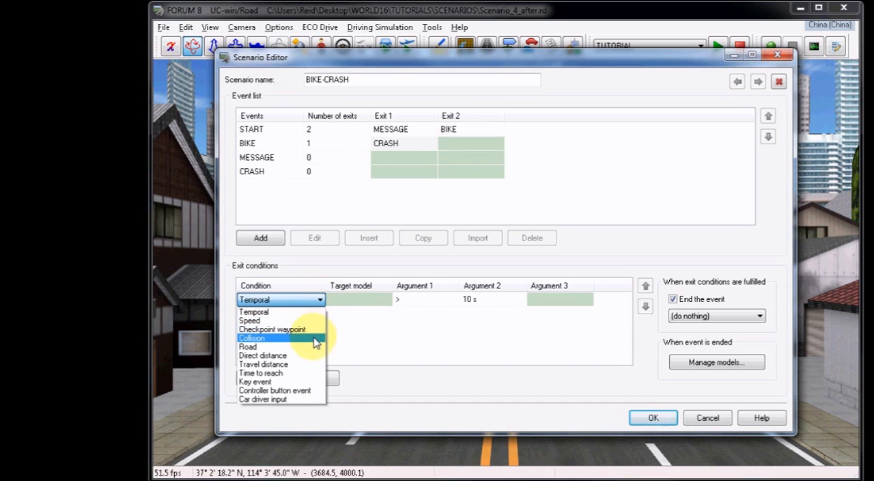
click(251, 337)
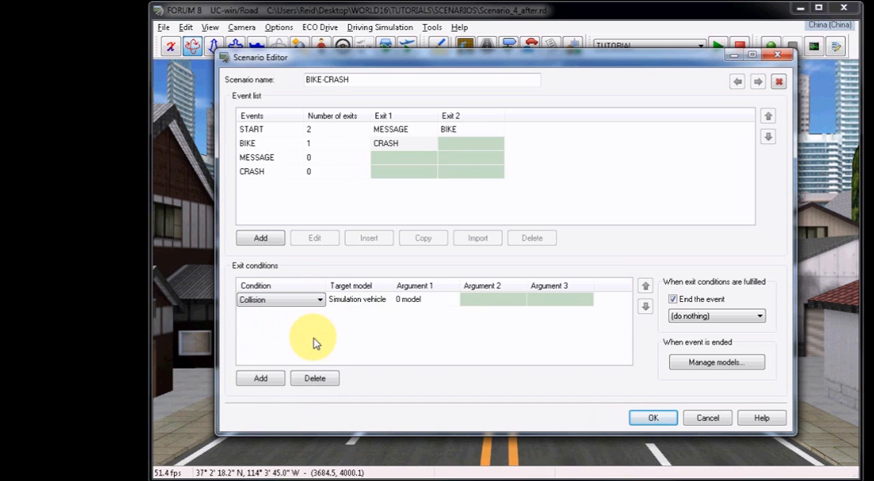
click(417, 299)
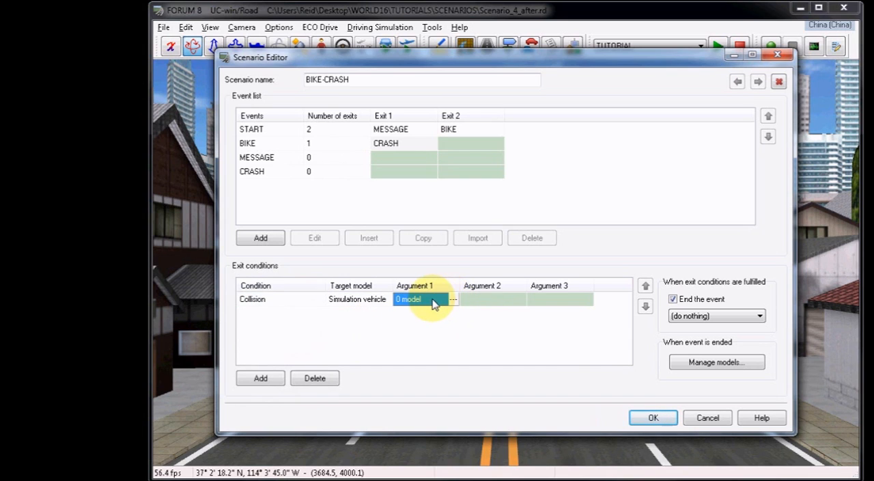
click(453, 299)
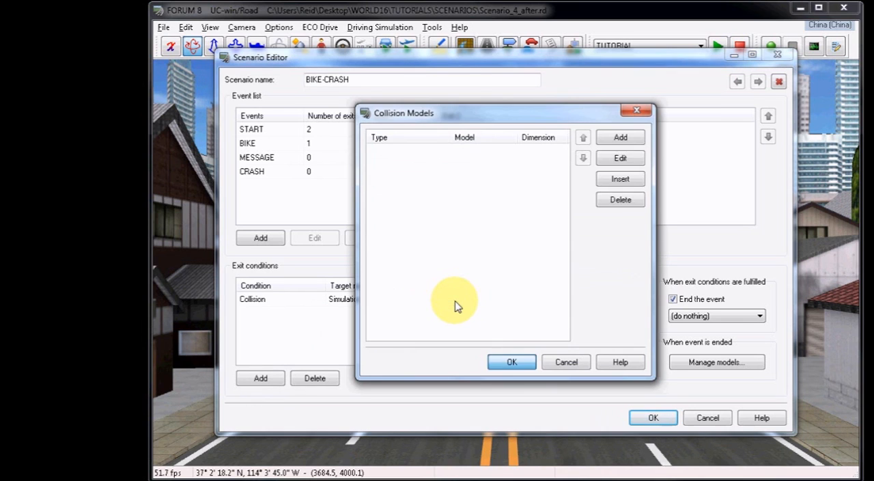
Step: Add an Event-model collision target: the bicycleman of the BIKE event
click(619, 137)
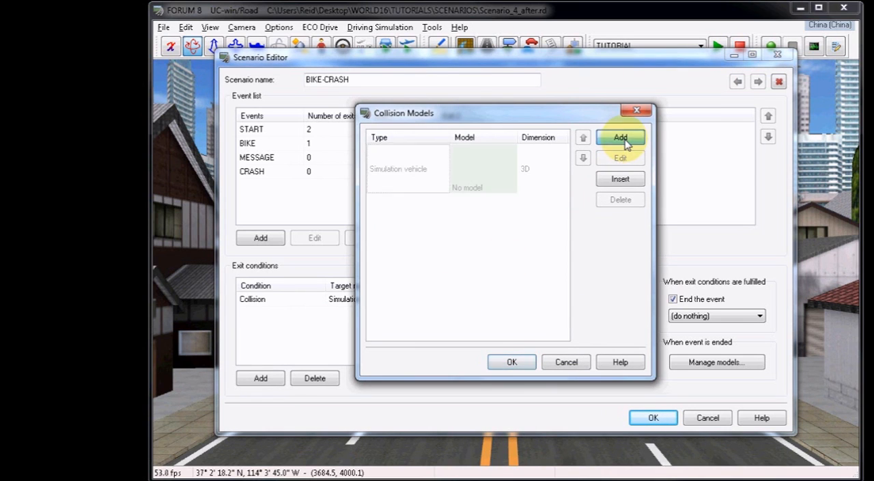
click(620, 136)
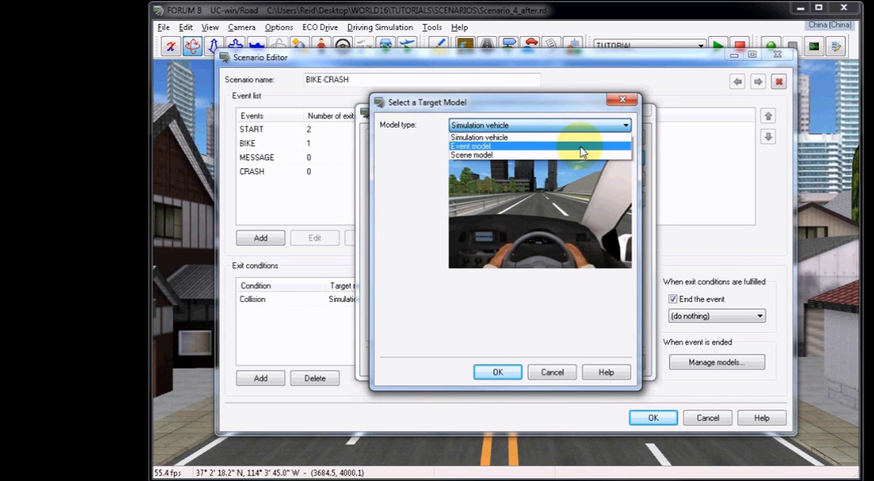
click(470, 145)
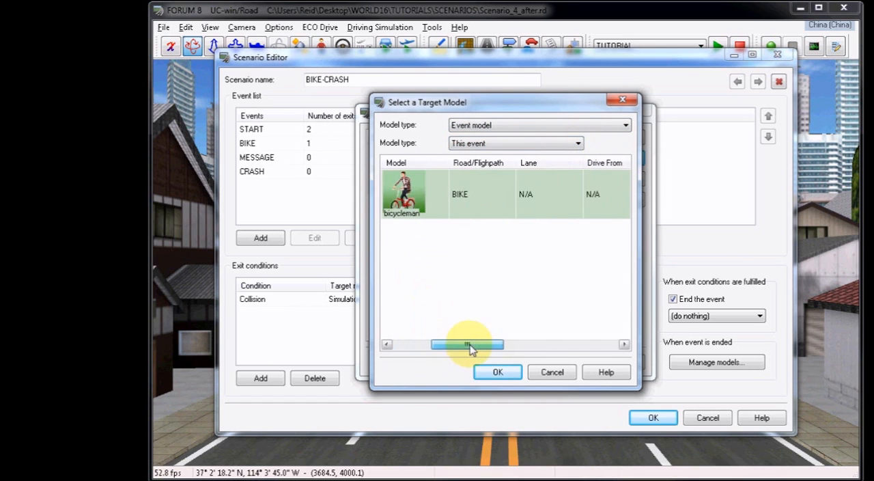
drag(467, 344, 580, 344)
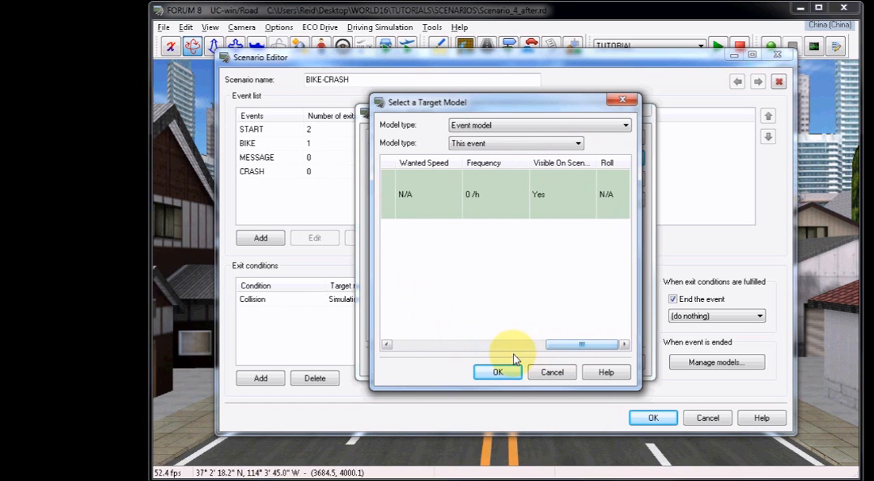
click(497, 372)
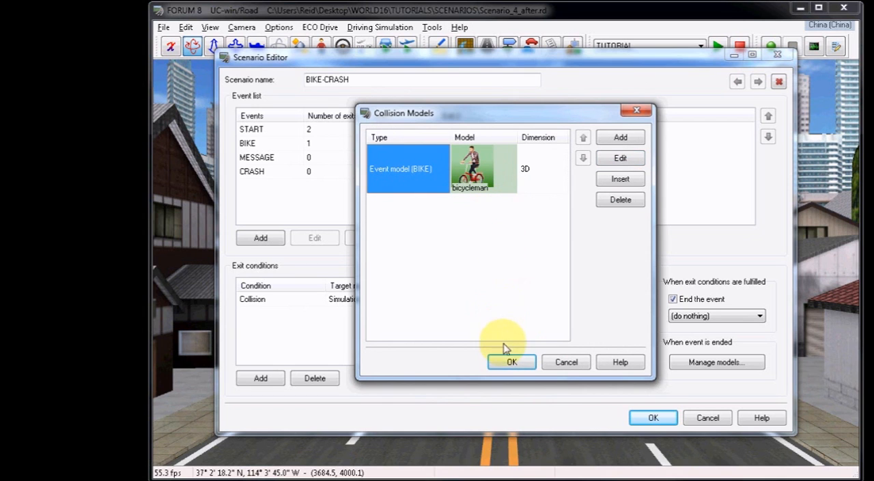
Step: Accept the collision model list and save the BIKE-CRASH scenario changes
click(511, 361)
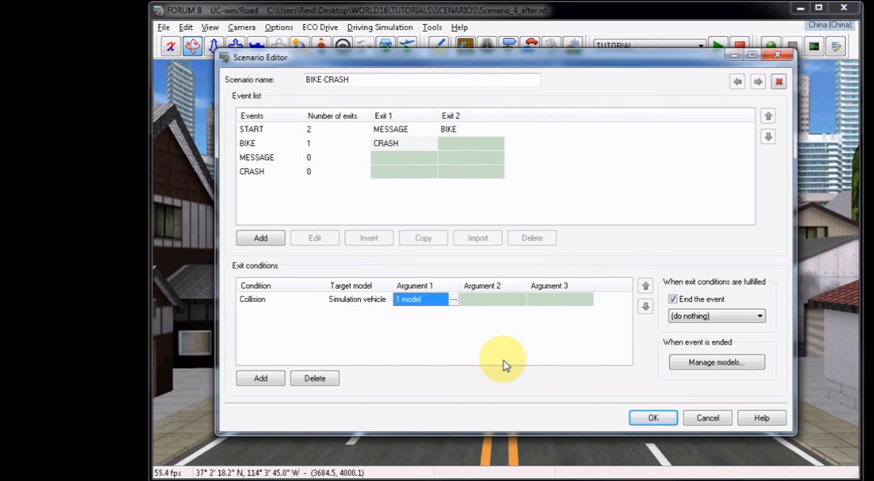
mouse_move(273, 159)
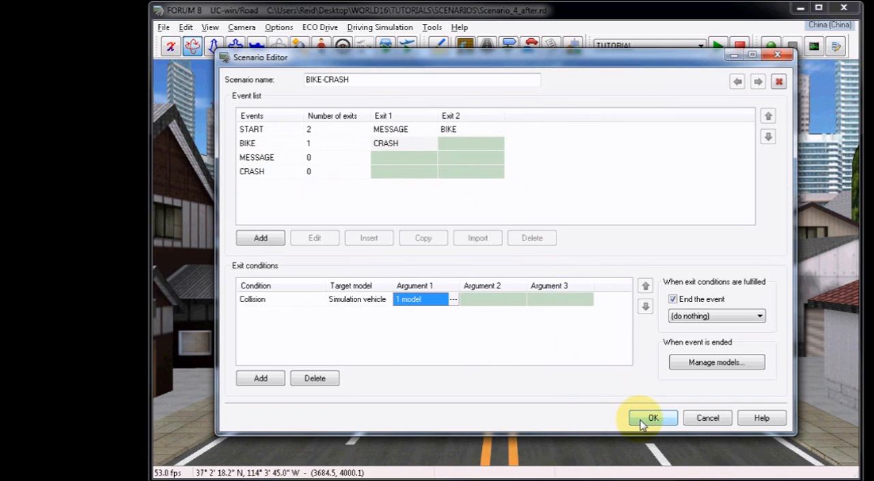
click(652, 418)
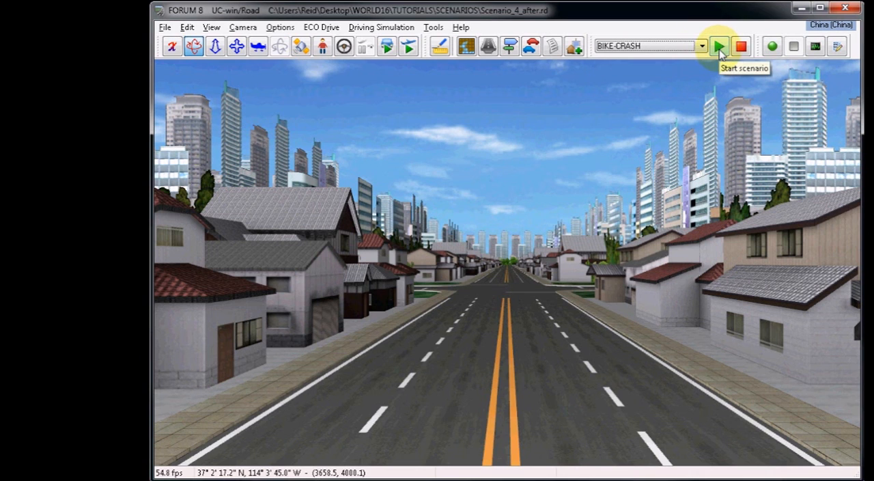
Step: Drive BIKE-CRASH into the cyclist until CRASH! appears, then stop the scenario
click(717, 45)
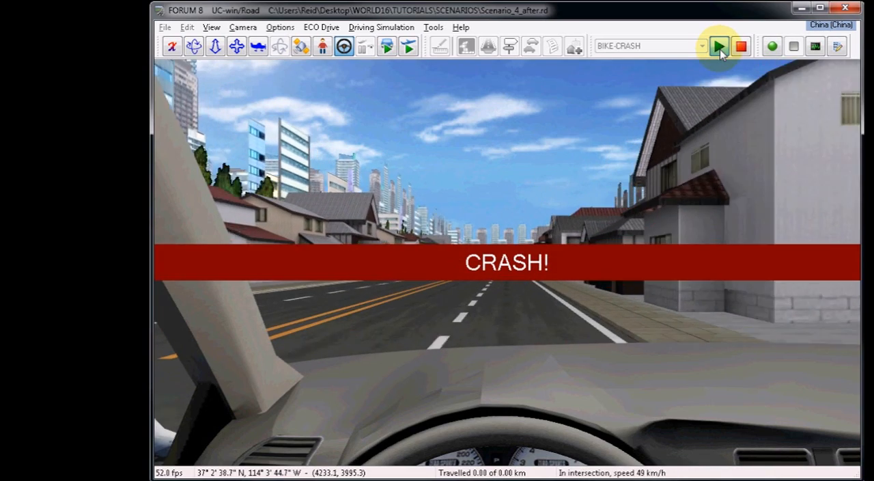
click(718, 48)
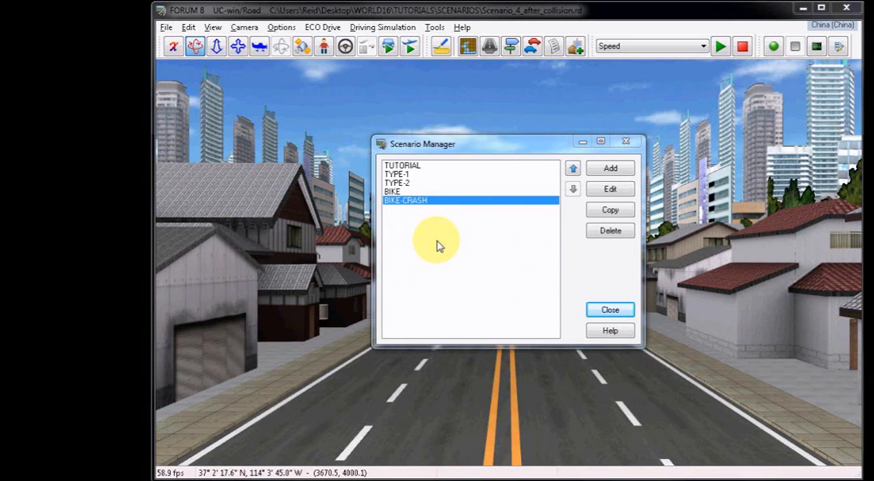
mouse_move(451, 176)
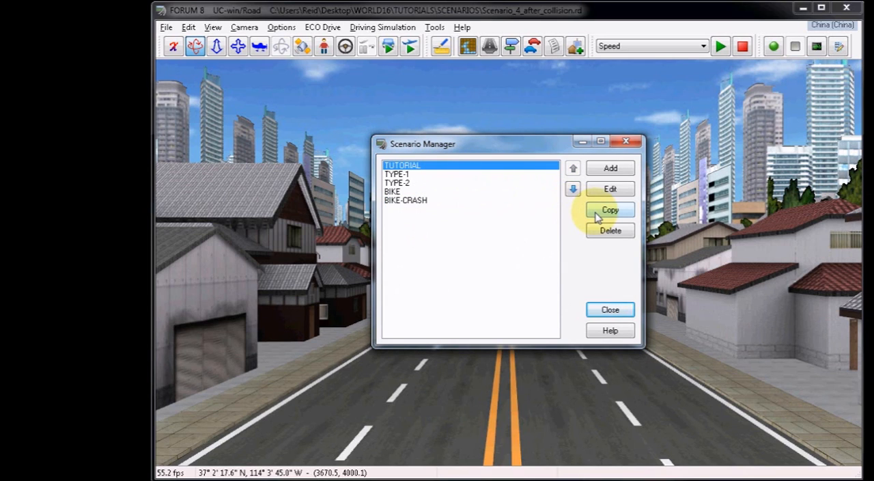
Step: Duplicate TUTORIAL and rename the copy SPEEDING
click(609, 210)
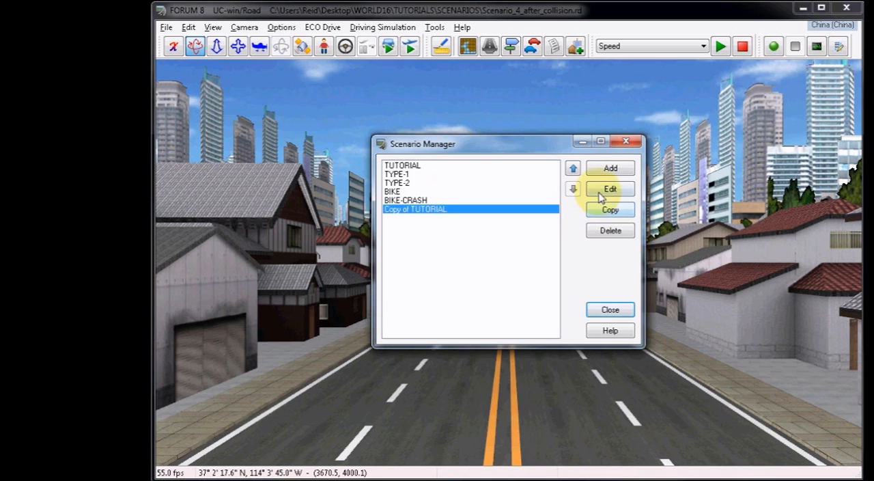
click(611, 188)
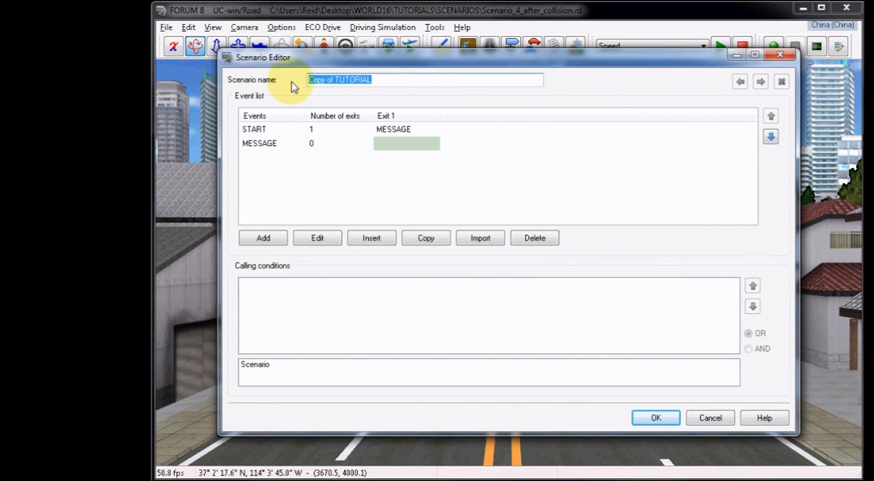
text(SPEEDING)
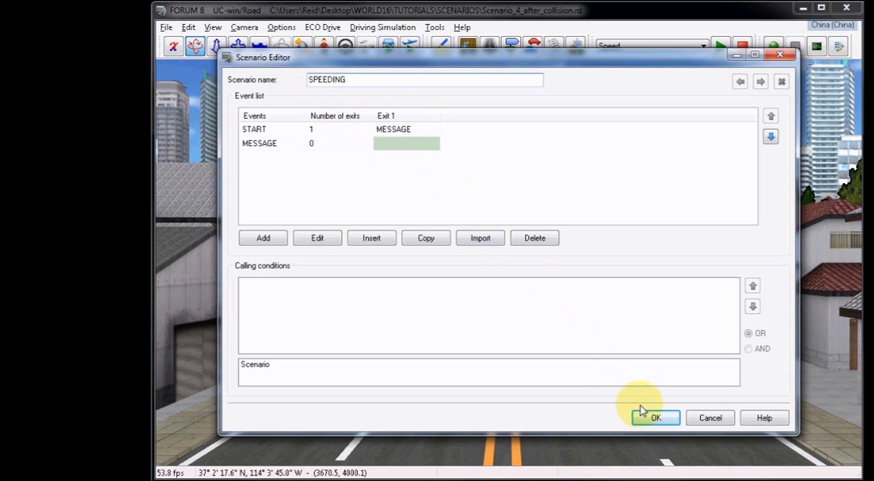
click(655, 418)
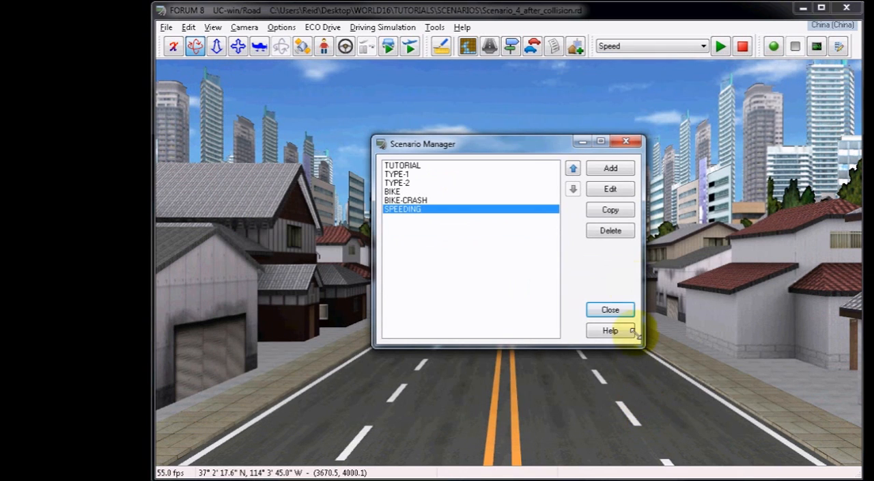
Step: Add a new event named SPEEDING after START in the event list
click(609, 189)
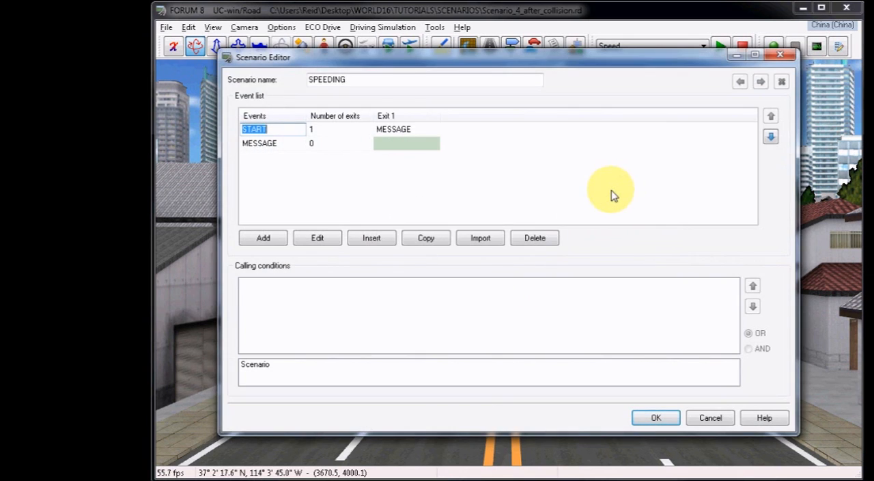
click(262, 238)
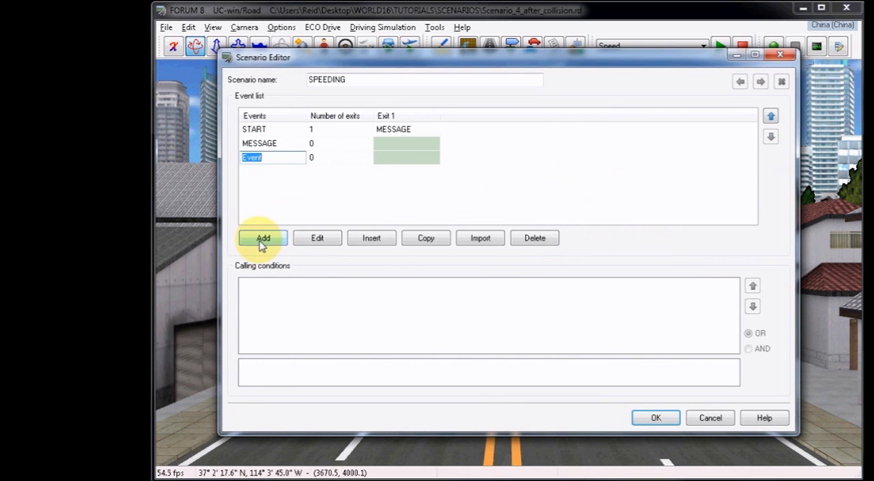
text(SPEEDING)
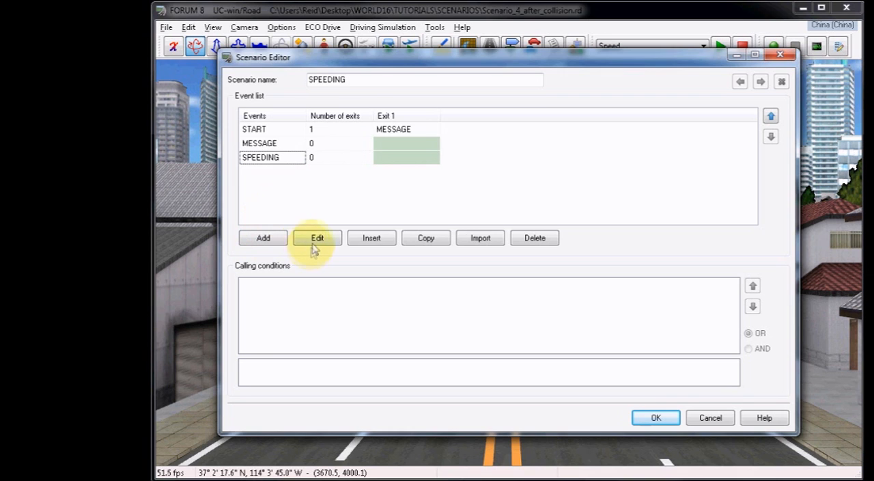
Step: Give SPEEDING a Message multimedia model reading SPEEDING, yellow, screen-wide, lasting 2 s
click(317, 238)
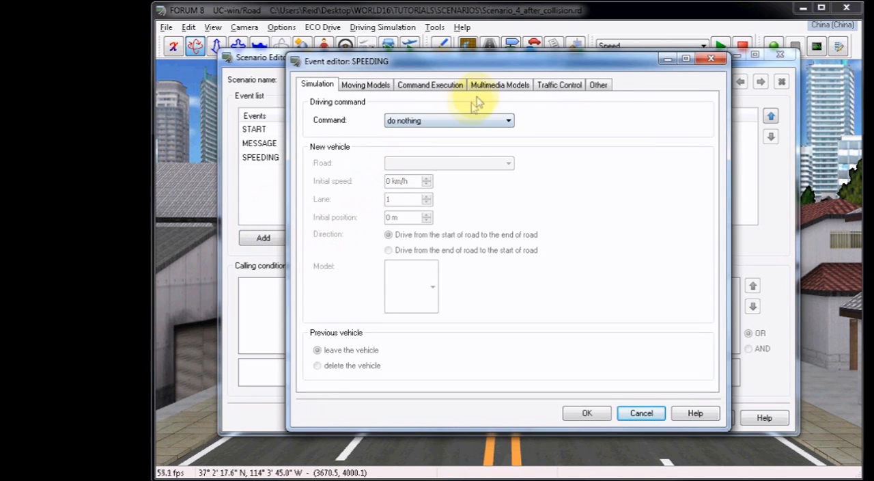
click(500, 84)
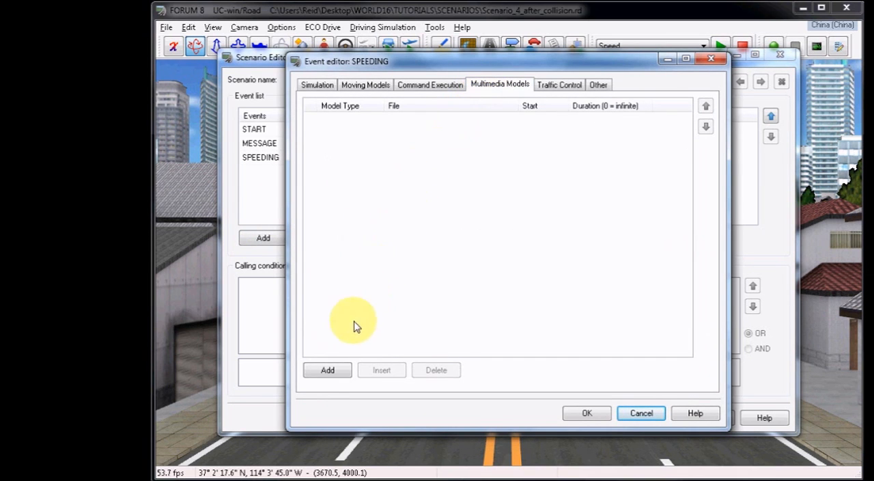
click(328, 368)
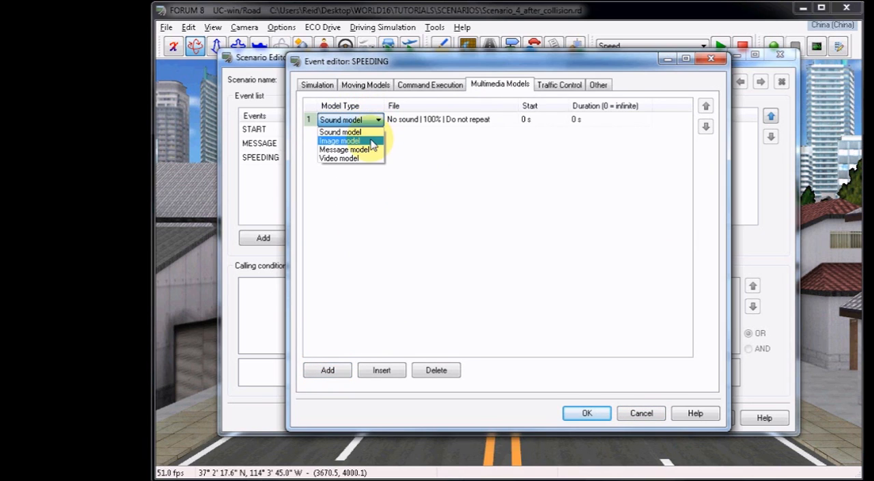
click(341, 151)
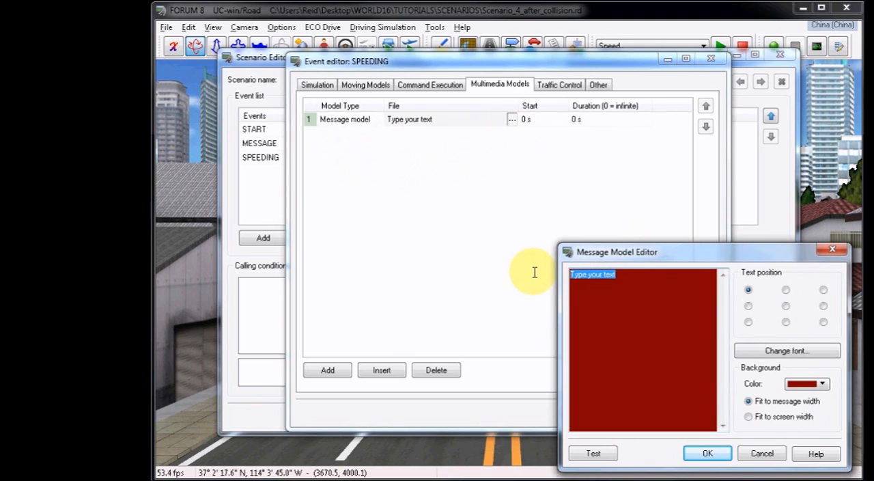
text(SPEEDING)
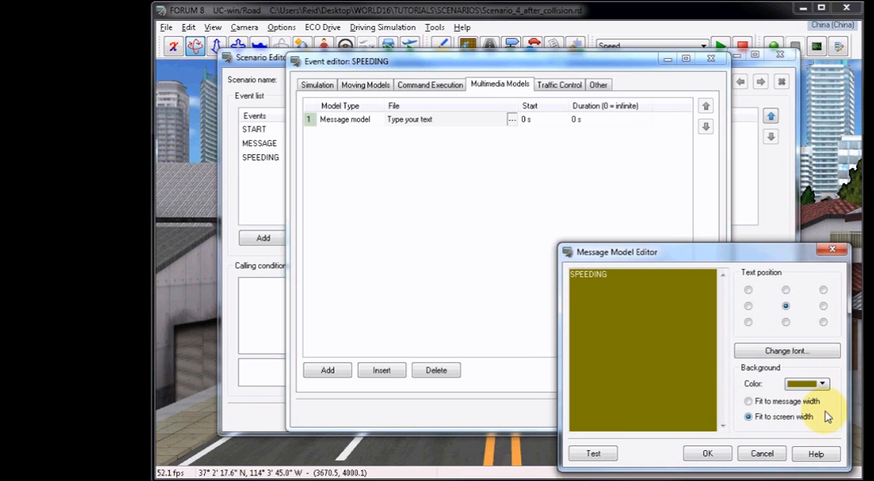
click(592, 453)
text(2)
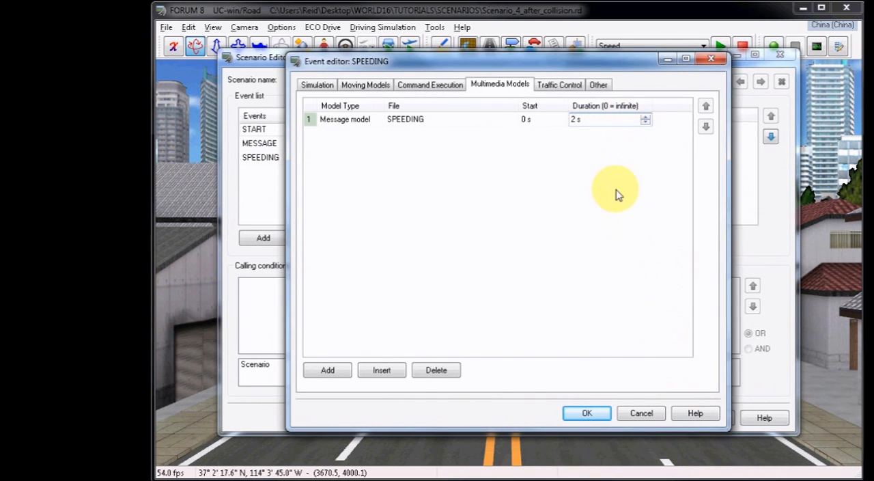
click(587, 412)
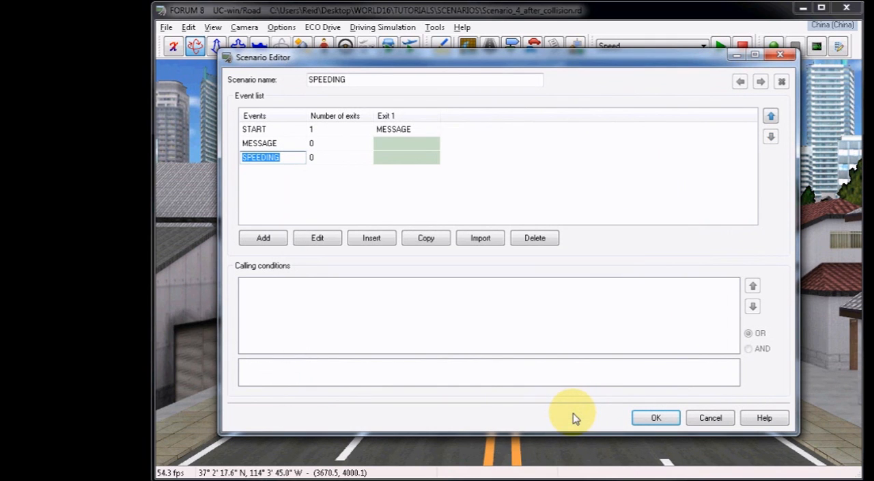
mouse_move(363, 151)
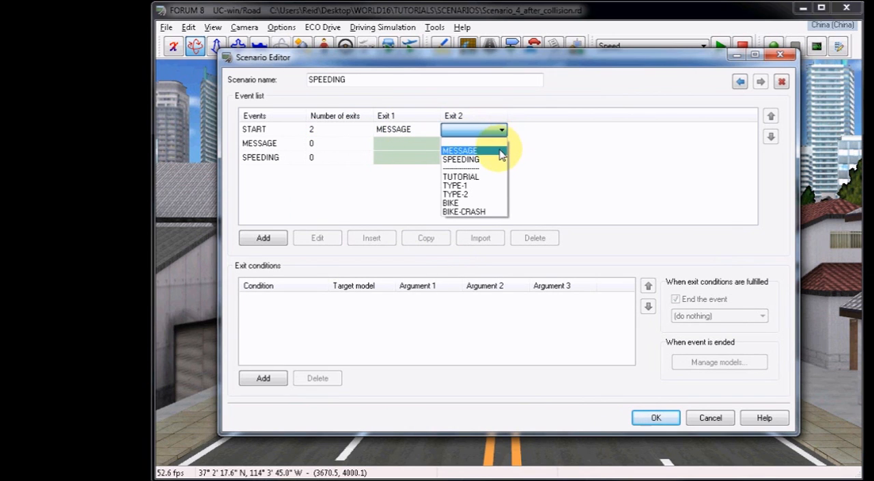
Step: Route START's Exit 2 to SPEEDING on simulation-vehicle speed > 50 km/h, without ending START
click(462, 160)
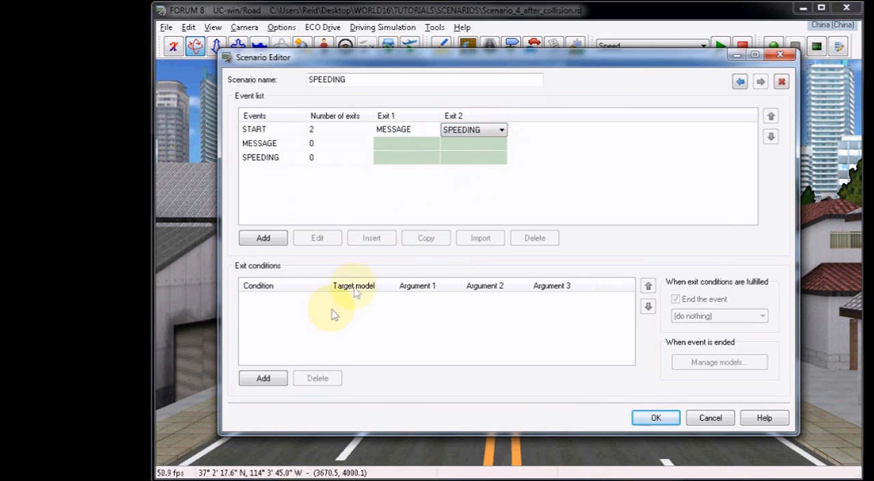
click(263, 376)
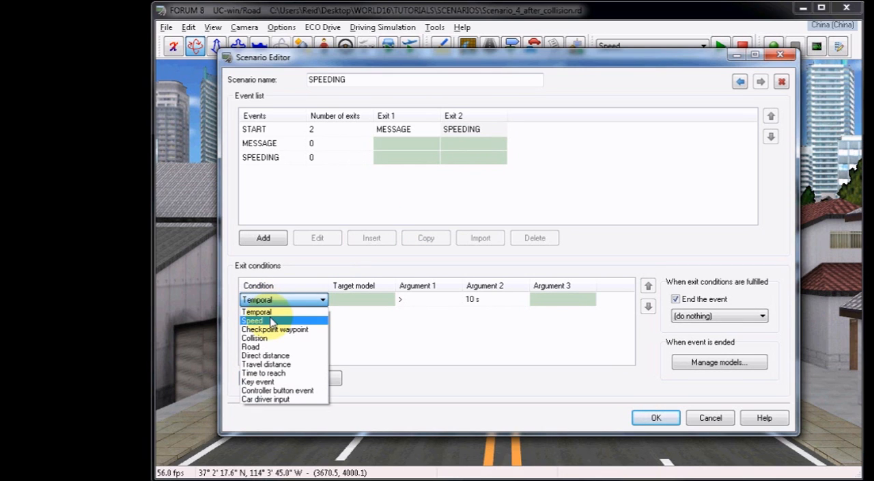
click(253, 319)
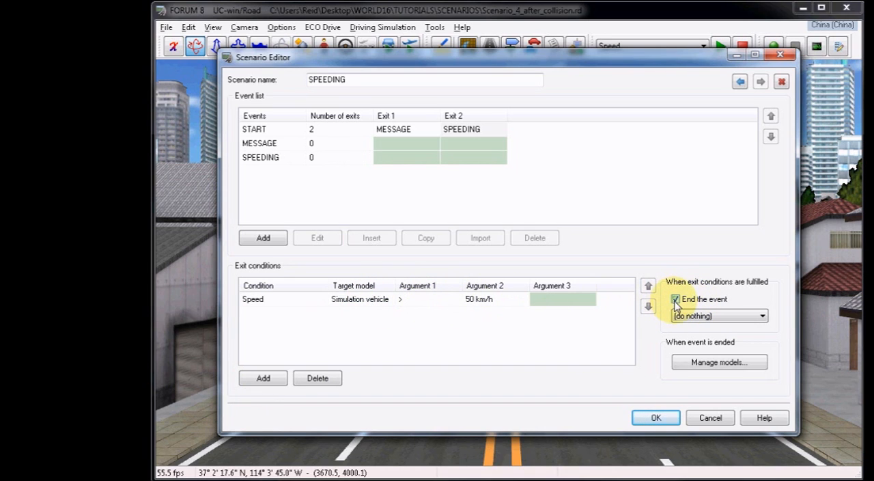
click(677, 301)
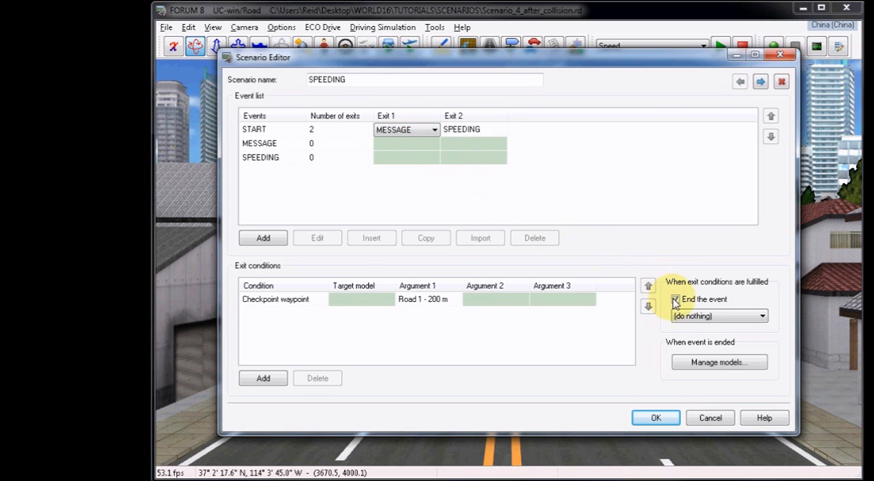
click(675, 300)
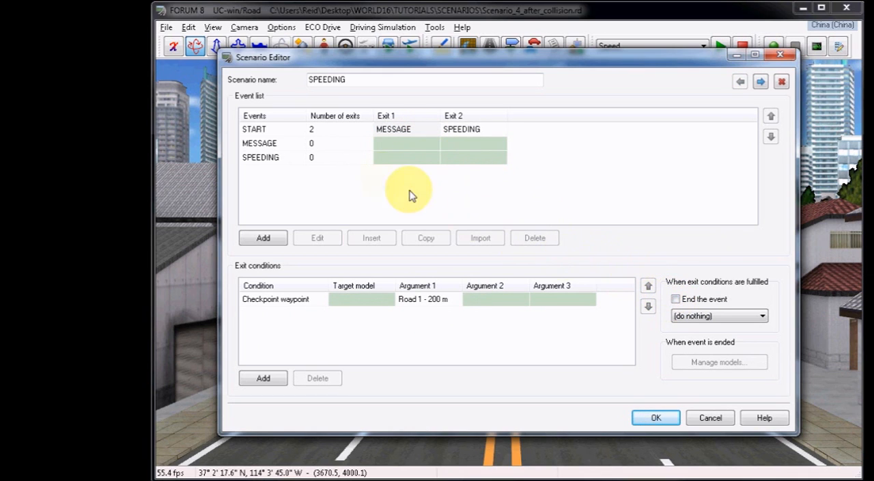
Step: Give SPEEDING a Temporal exit after 2.5 s ending the event, and save the scenario
click(334, 157)
text(1)
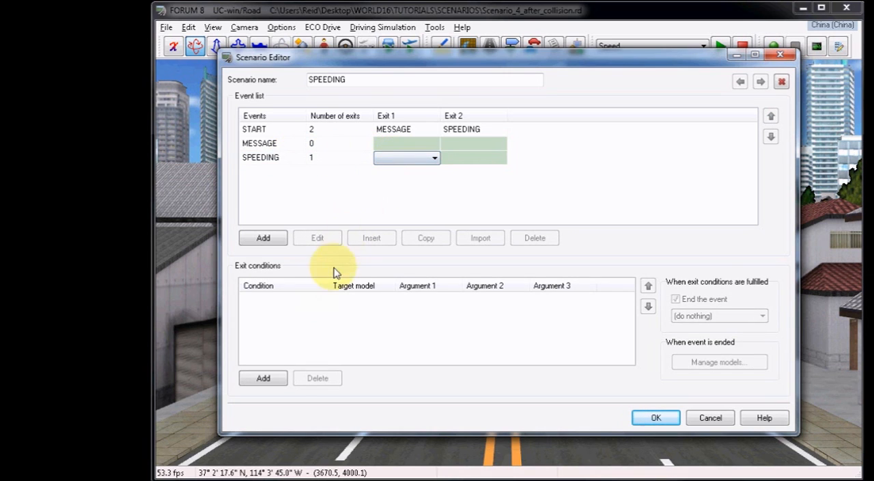
click(262, 376)
text(2.5)
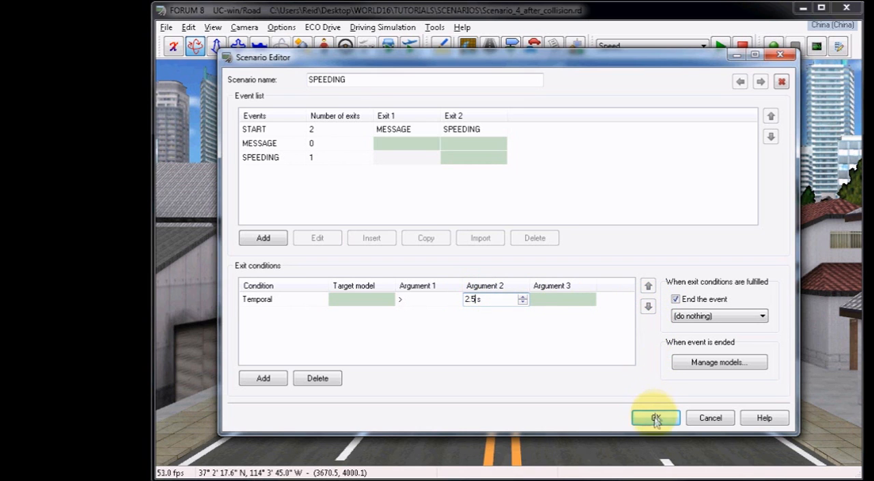
click(656, 418)
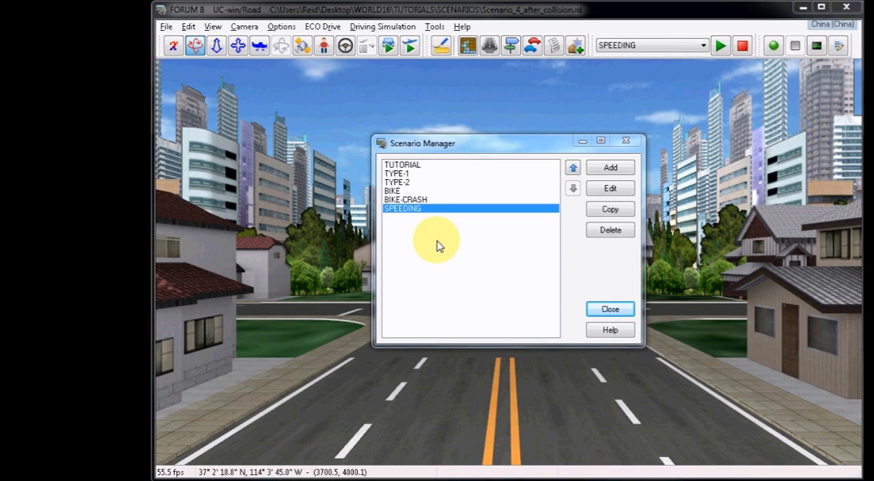
mouse_move(609, 309)
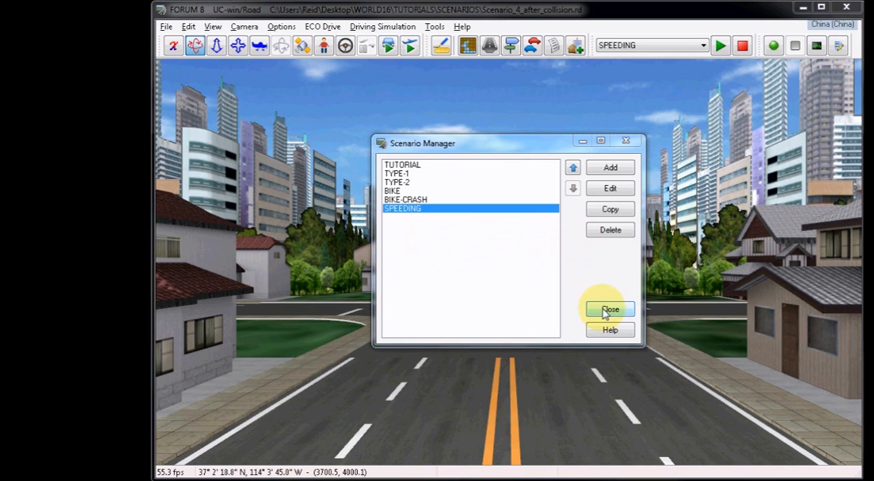
Step: Select SPEEDING in the toolbar and drive above 50 km/h to trigger the banner
click(609, 308)
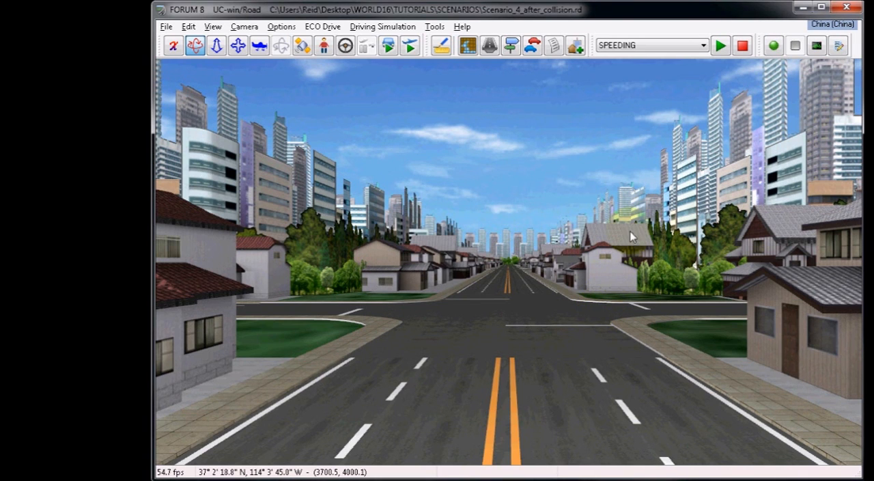
click(699, 45)
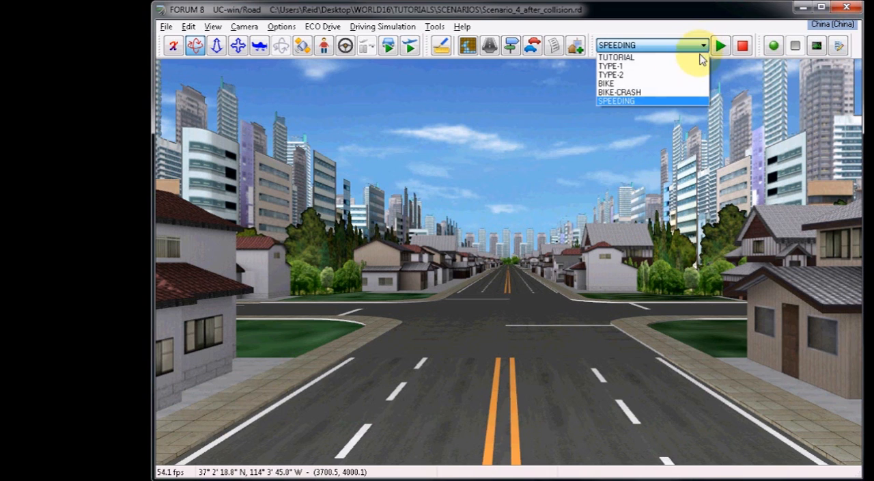
click(623, 101)
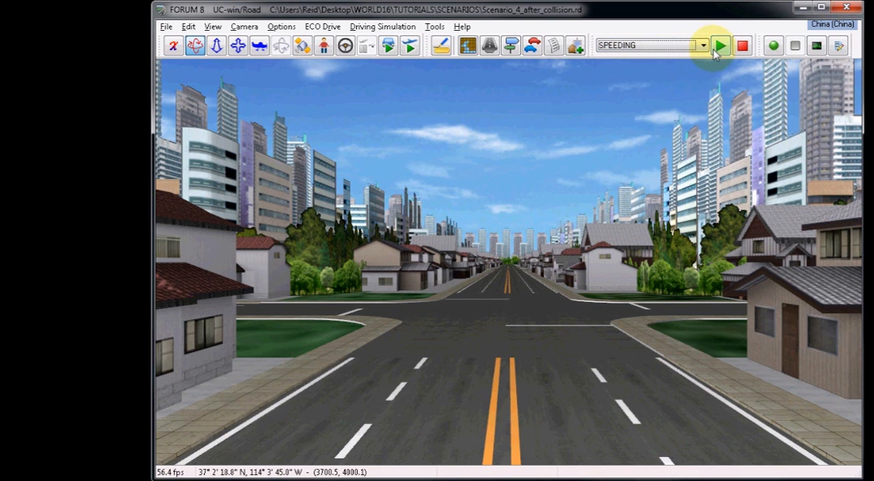
click(721, 45)
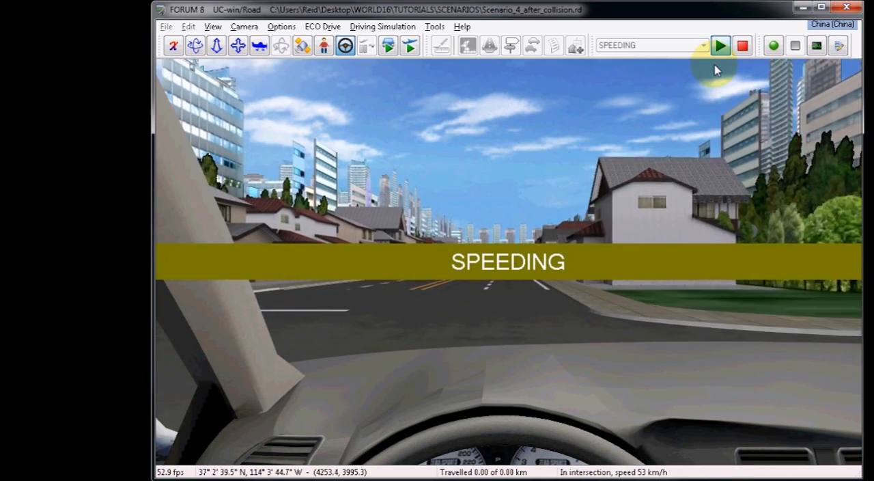
click(719, 46)
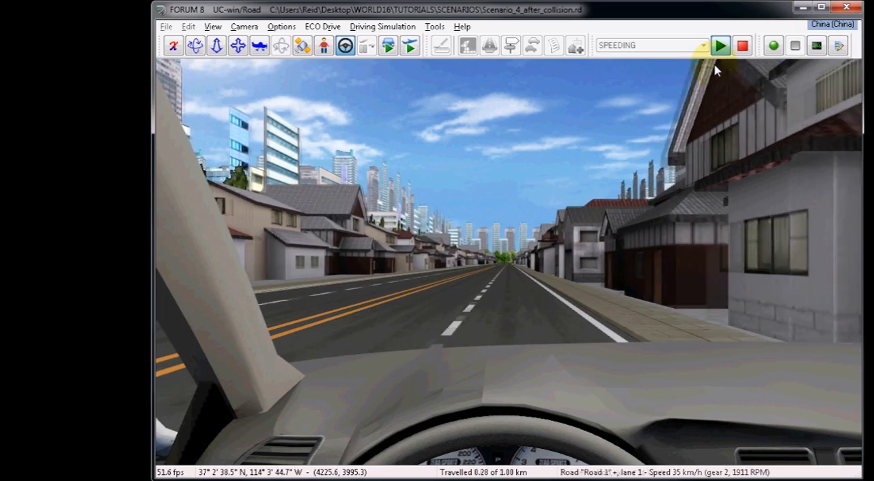